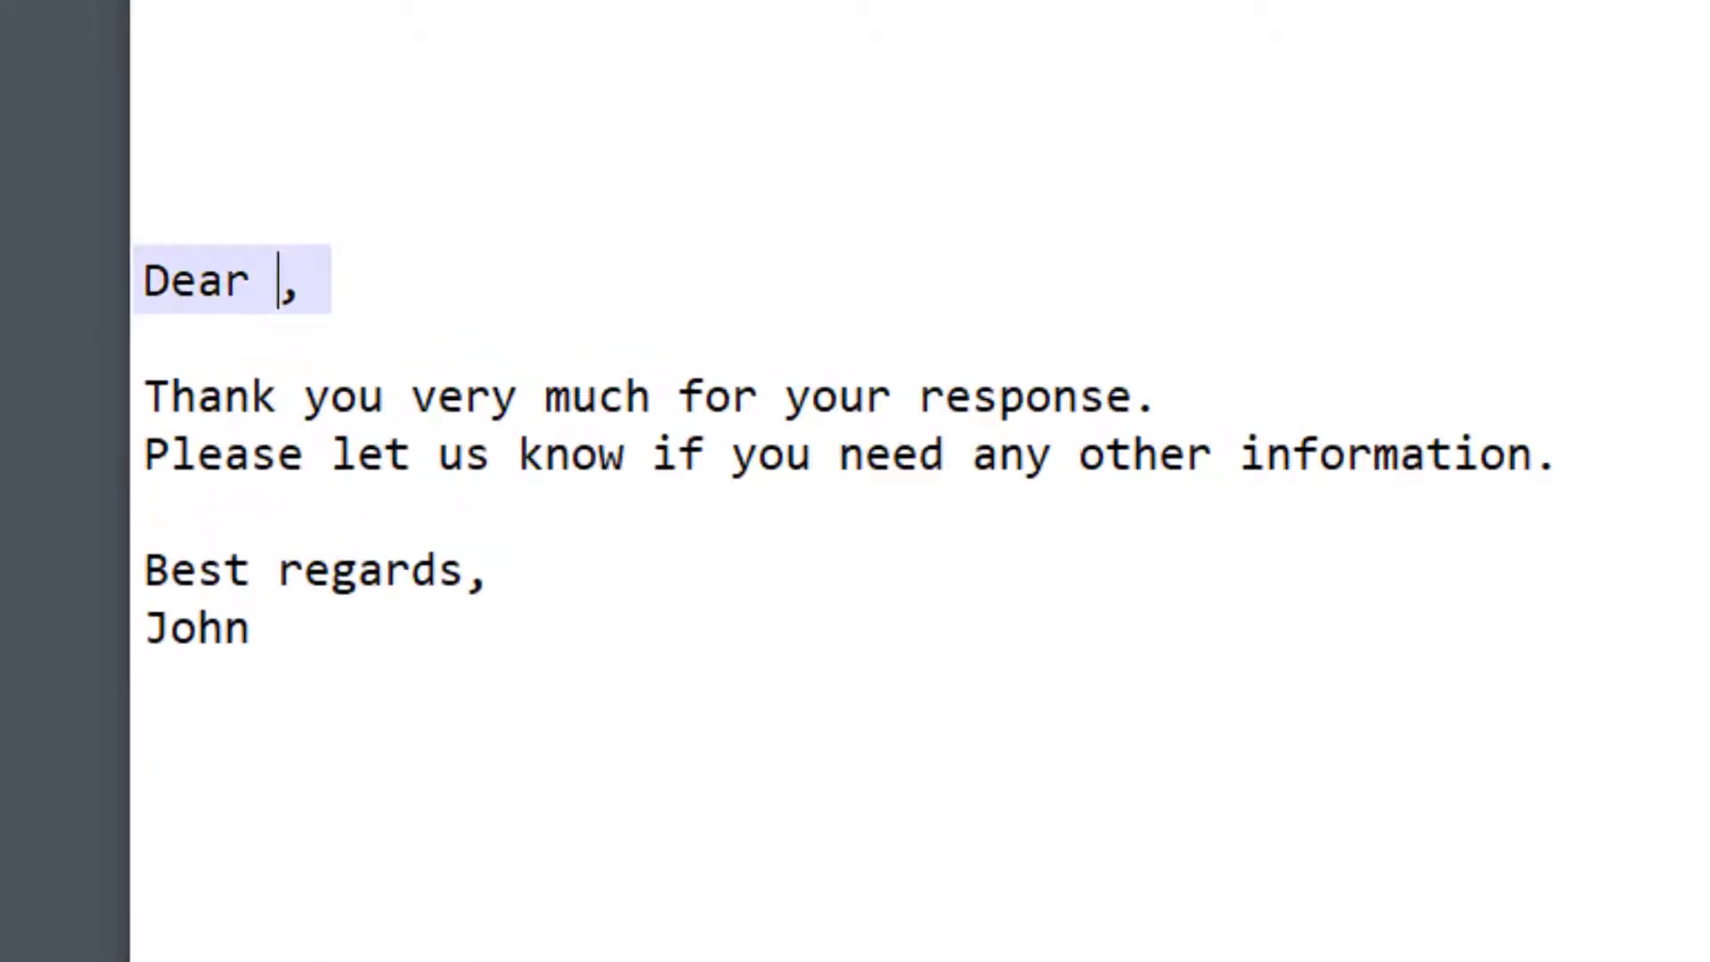
Fill in the name George after 'Dear ' in the letter's greeting
type("G")
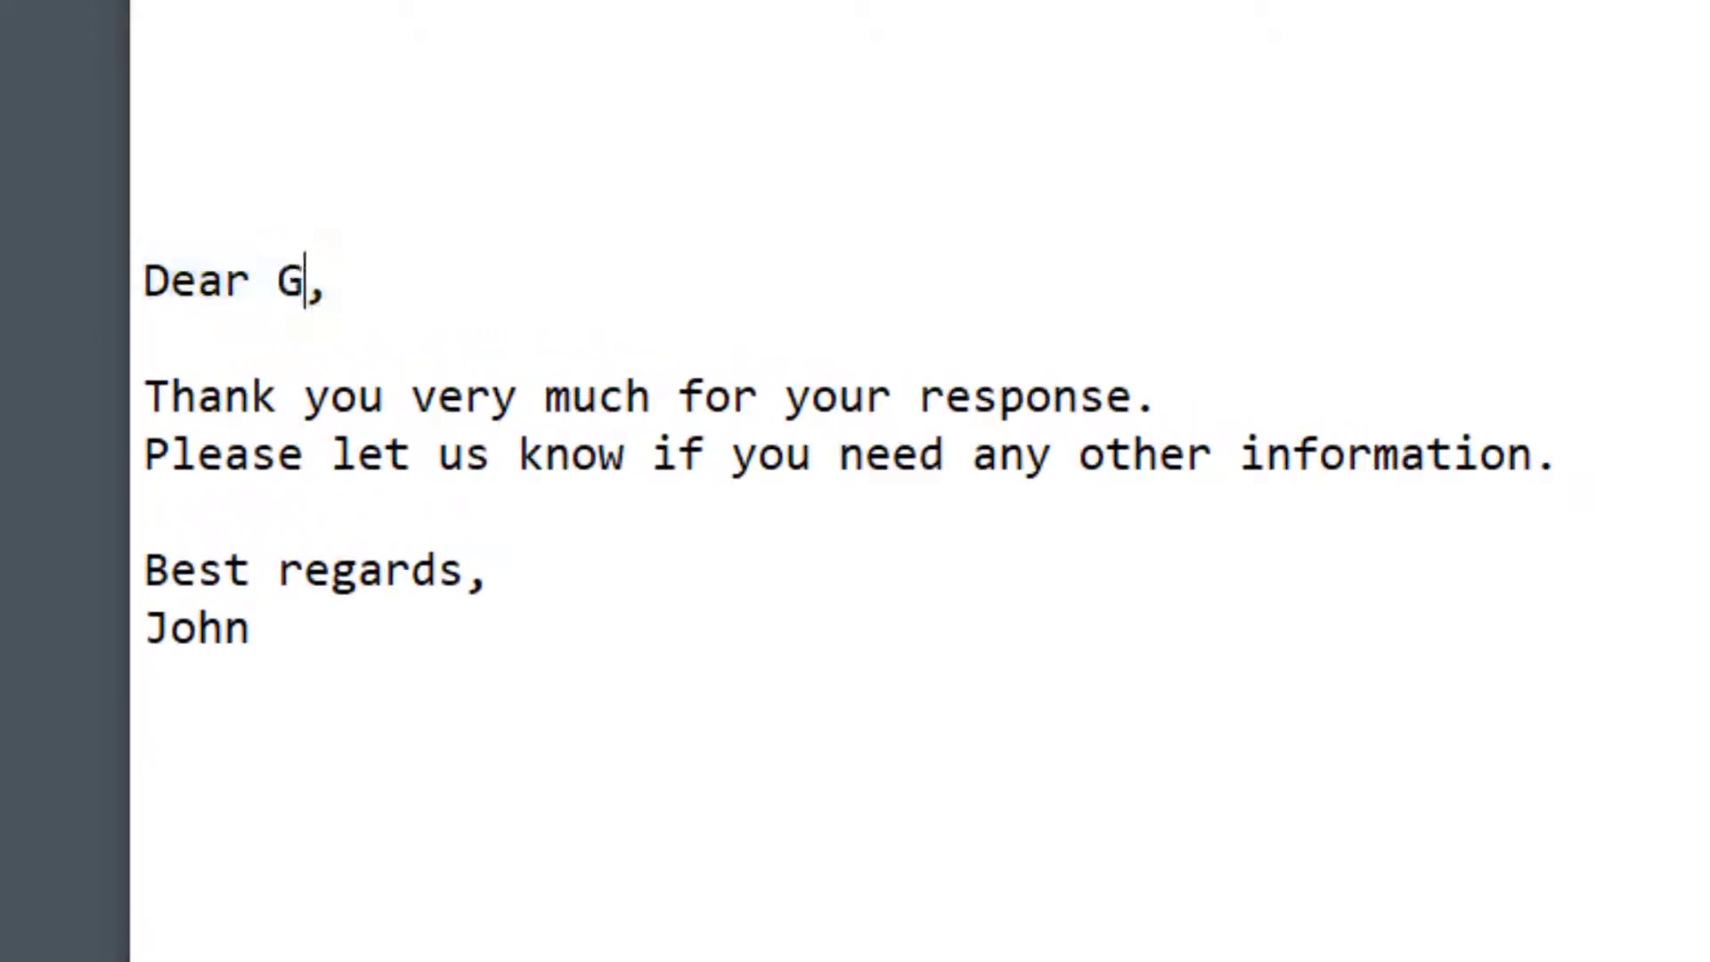
type("eorge")
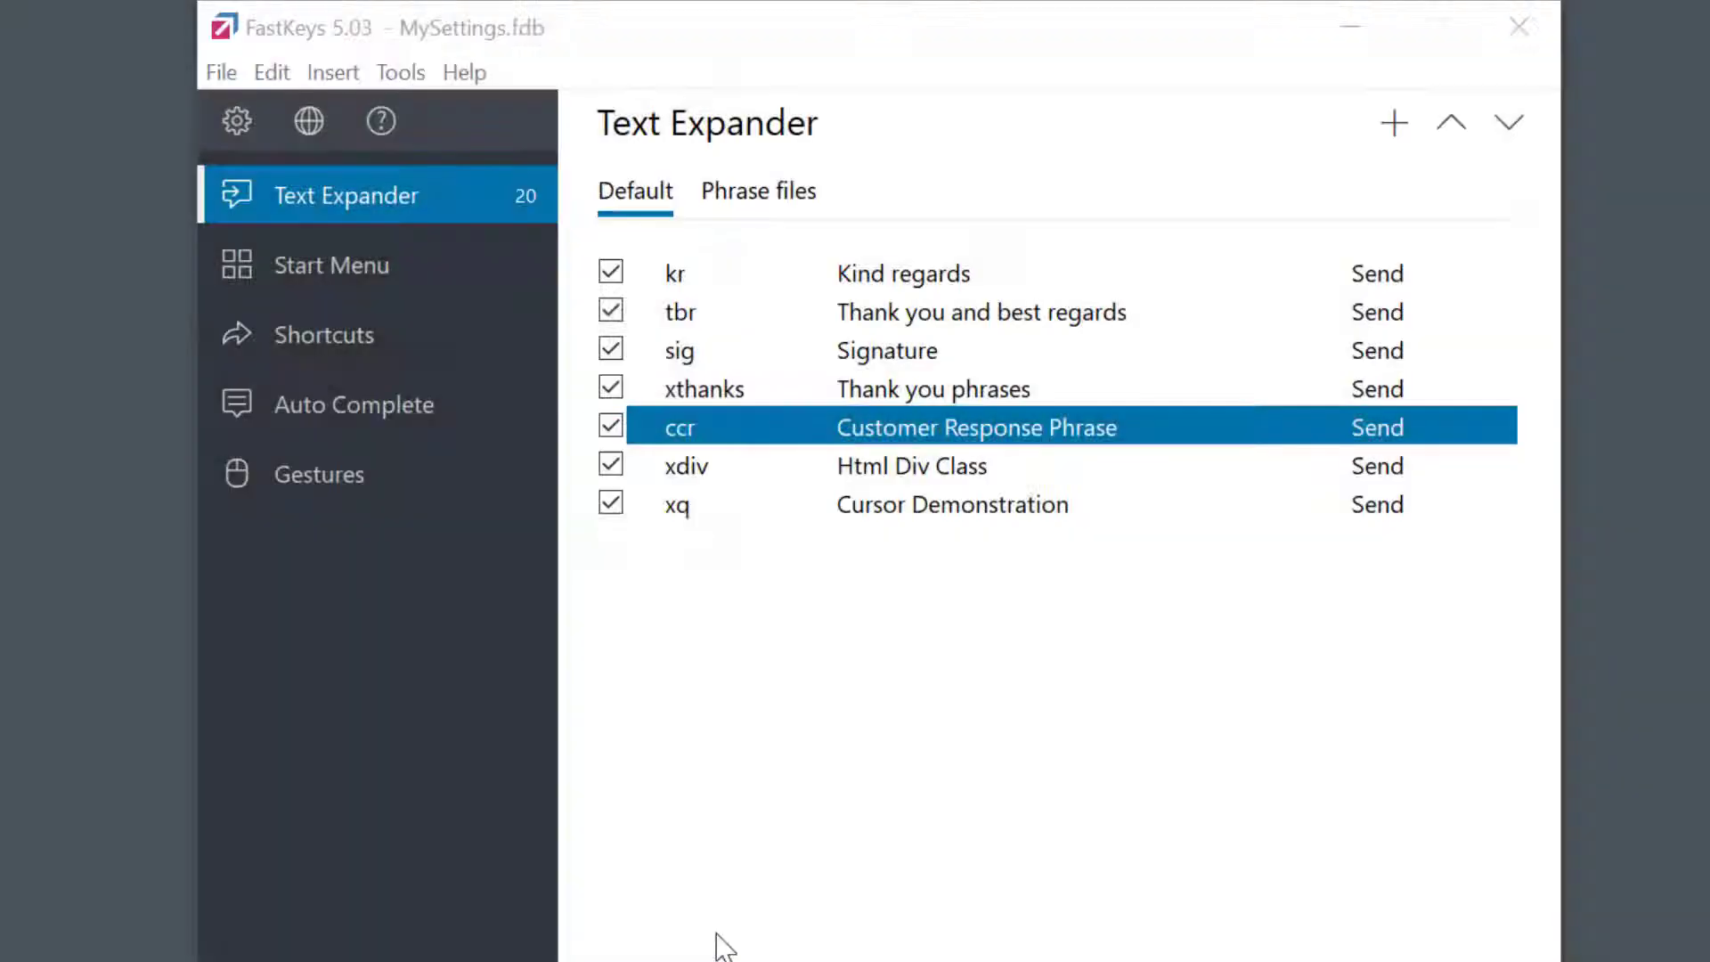
mouse_move(862, 434)
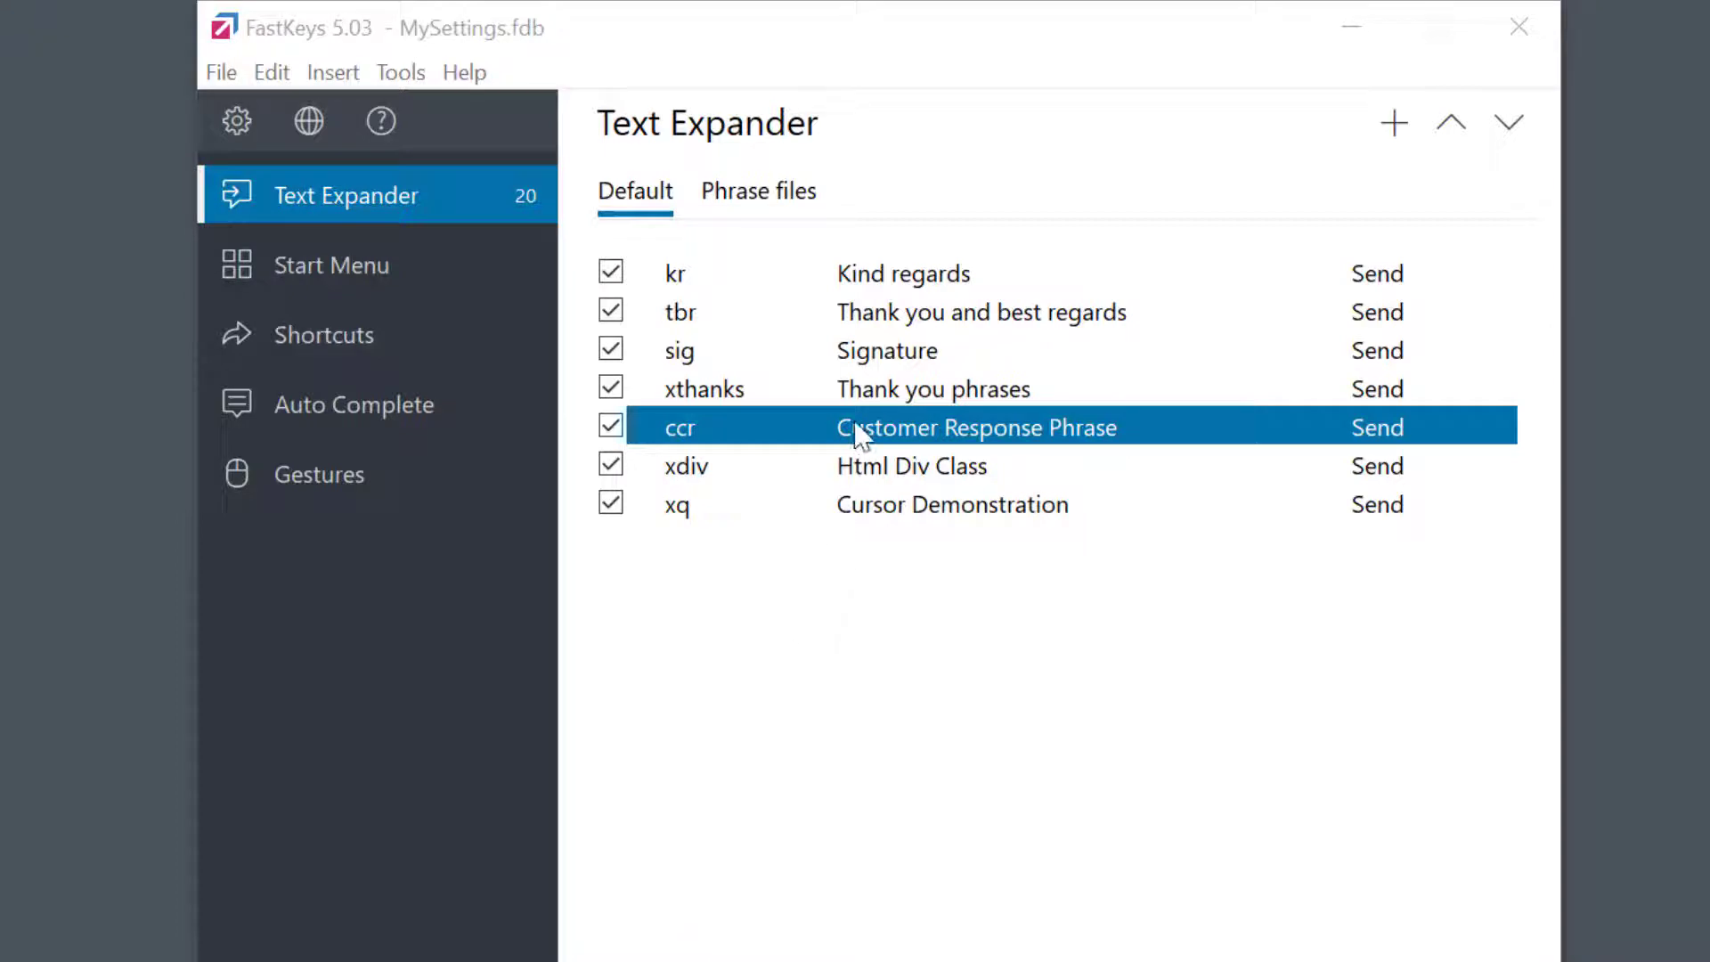
Replace 'Customer' in the ccr phrase greeting with a %Cursor% position marker and save it
double_click(976, 426)
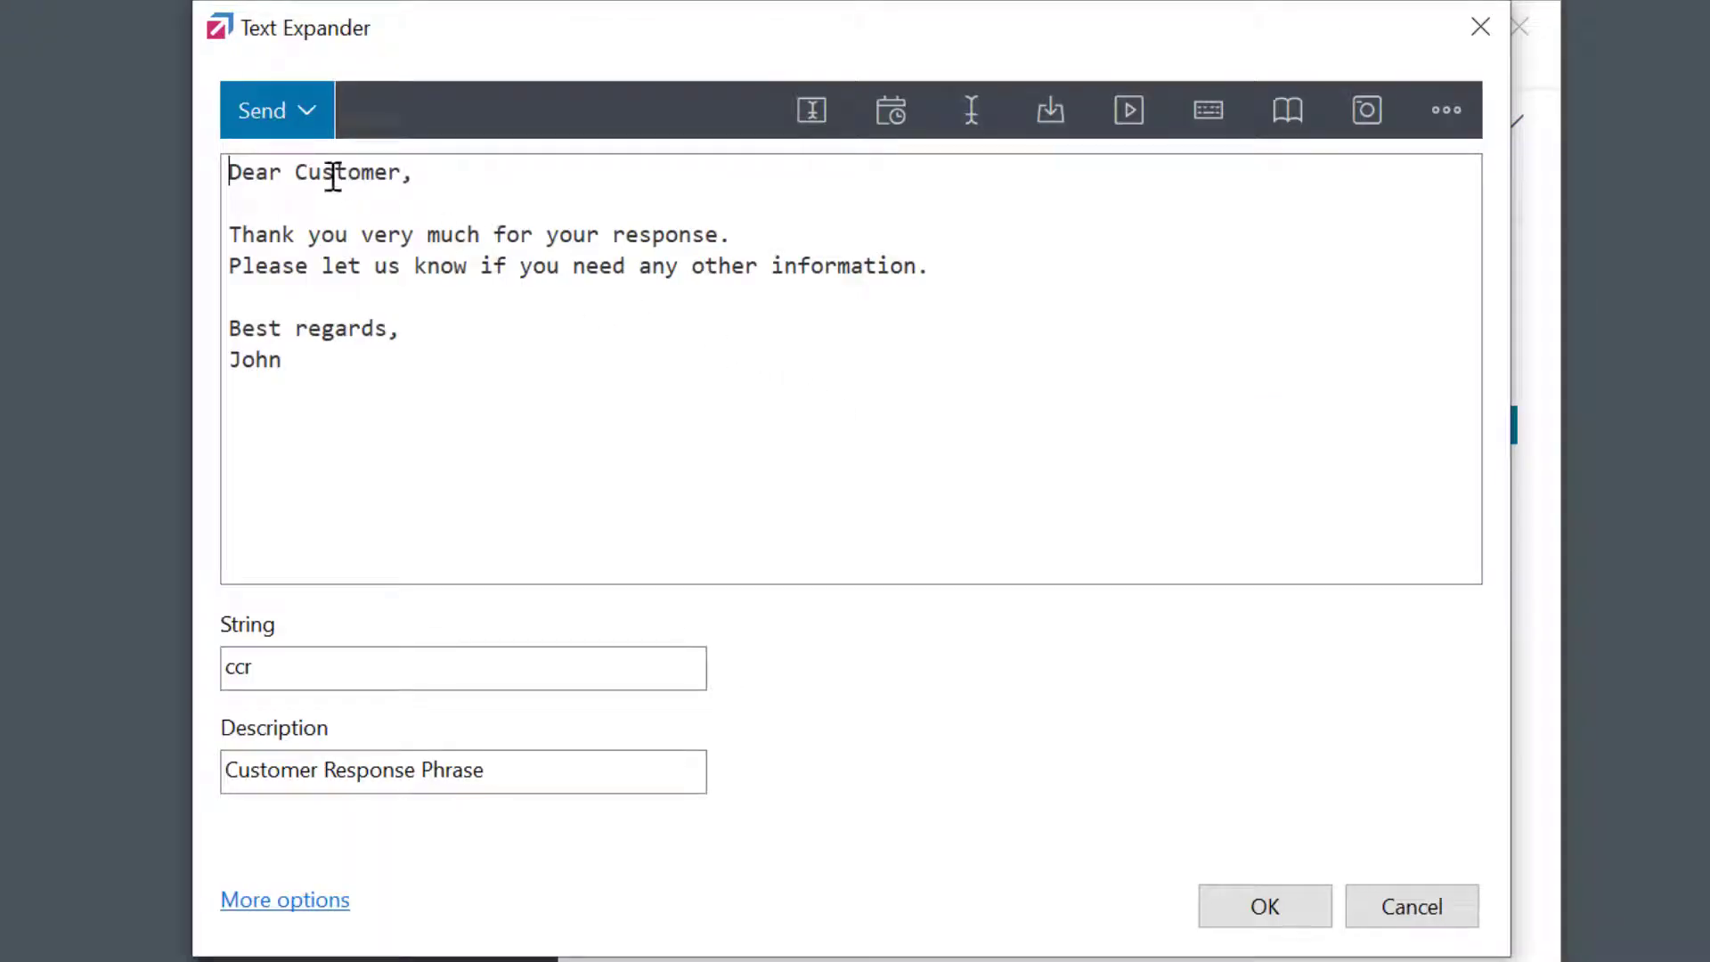
double_click(347, 172)
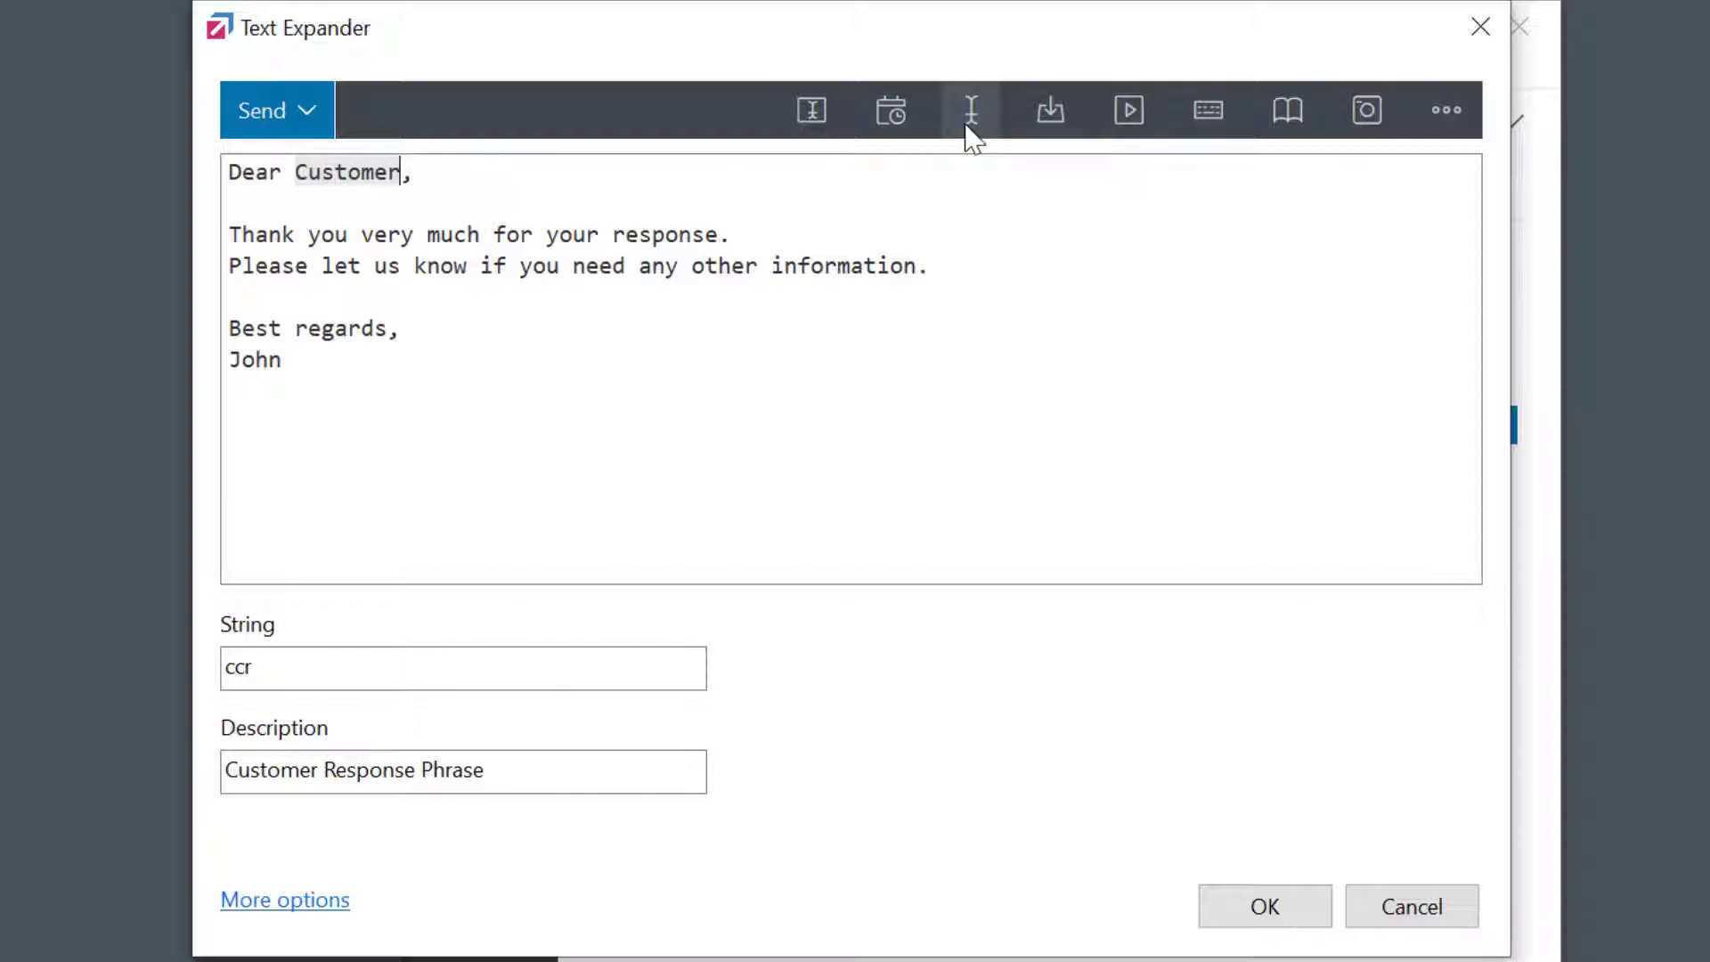
left_click(969, 109)
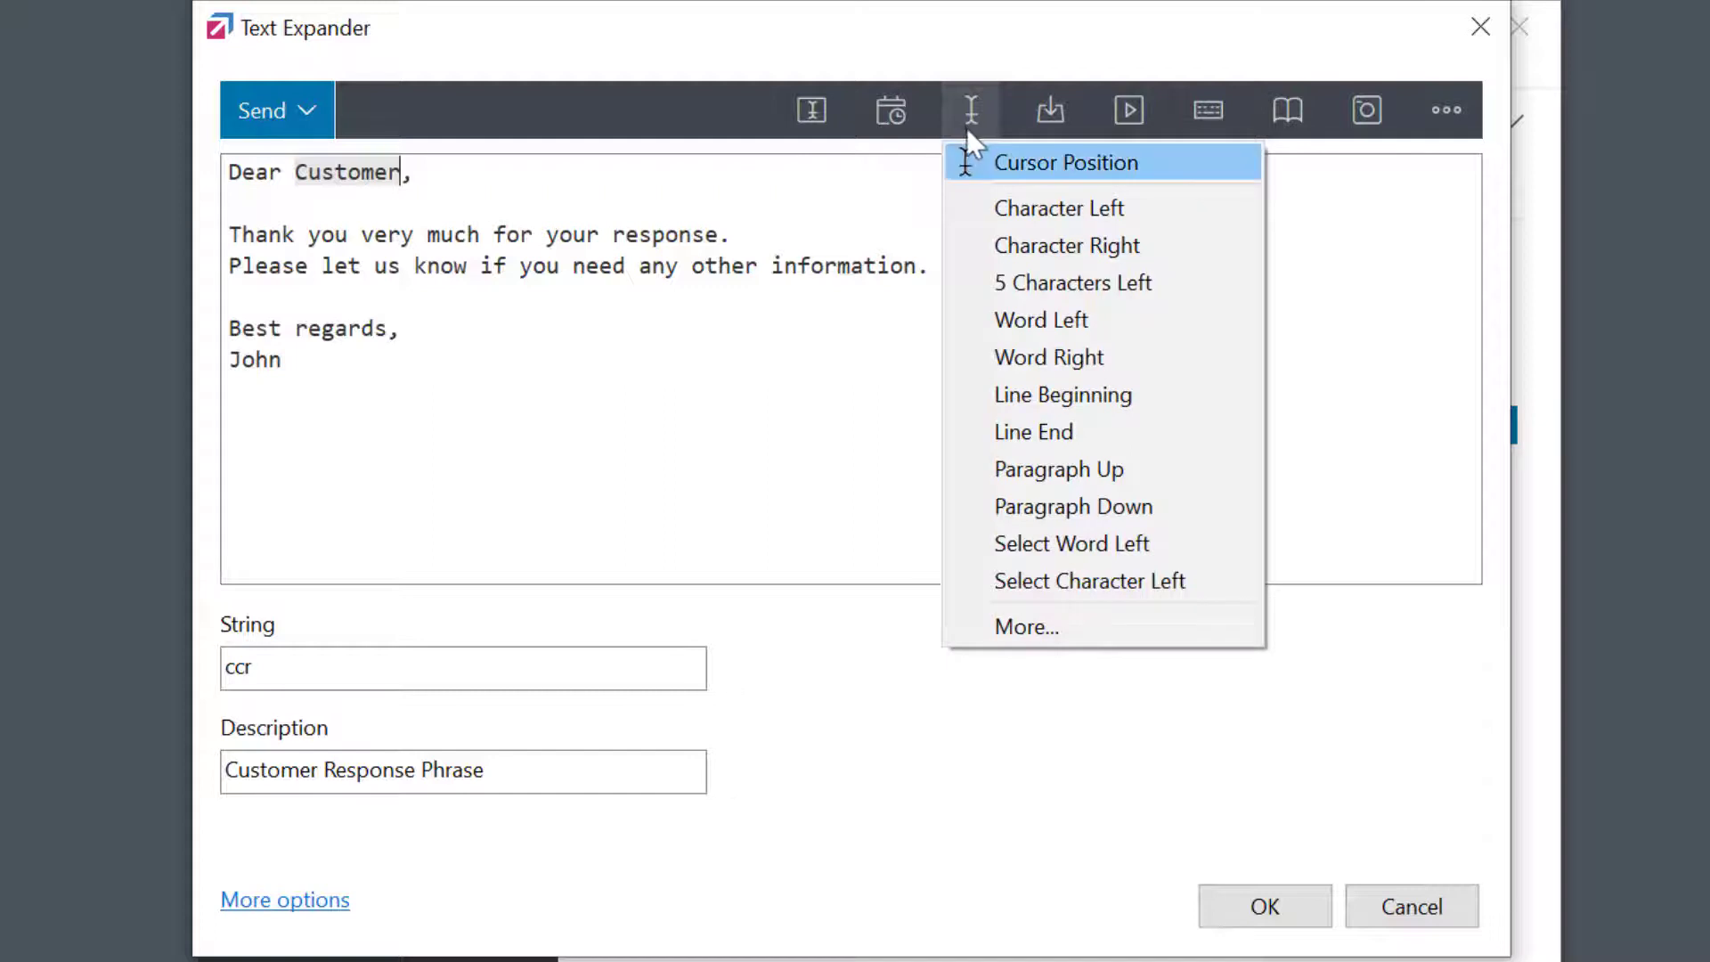
left_click(1065, 162)
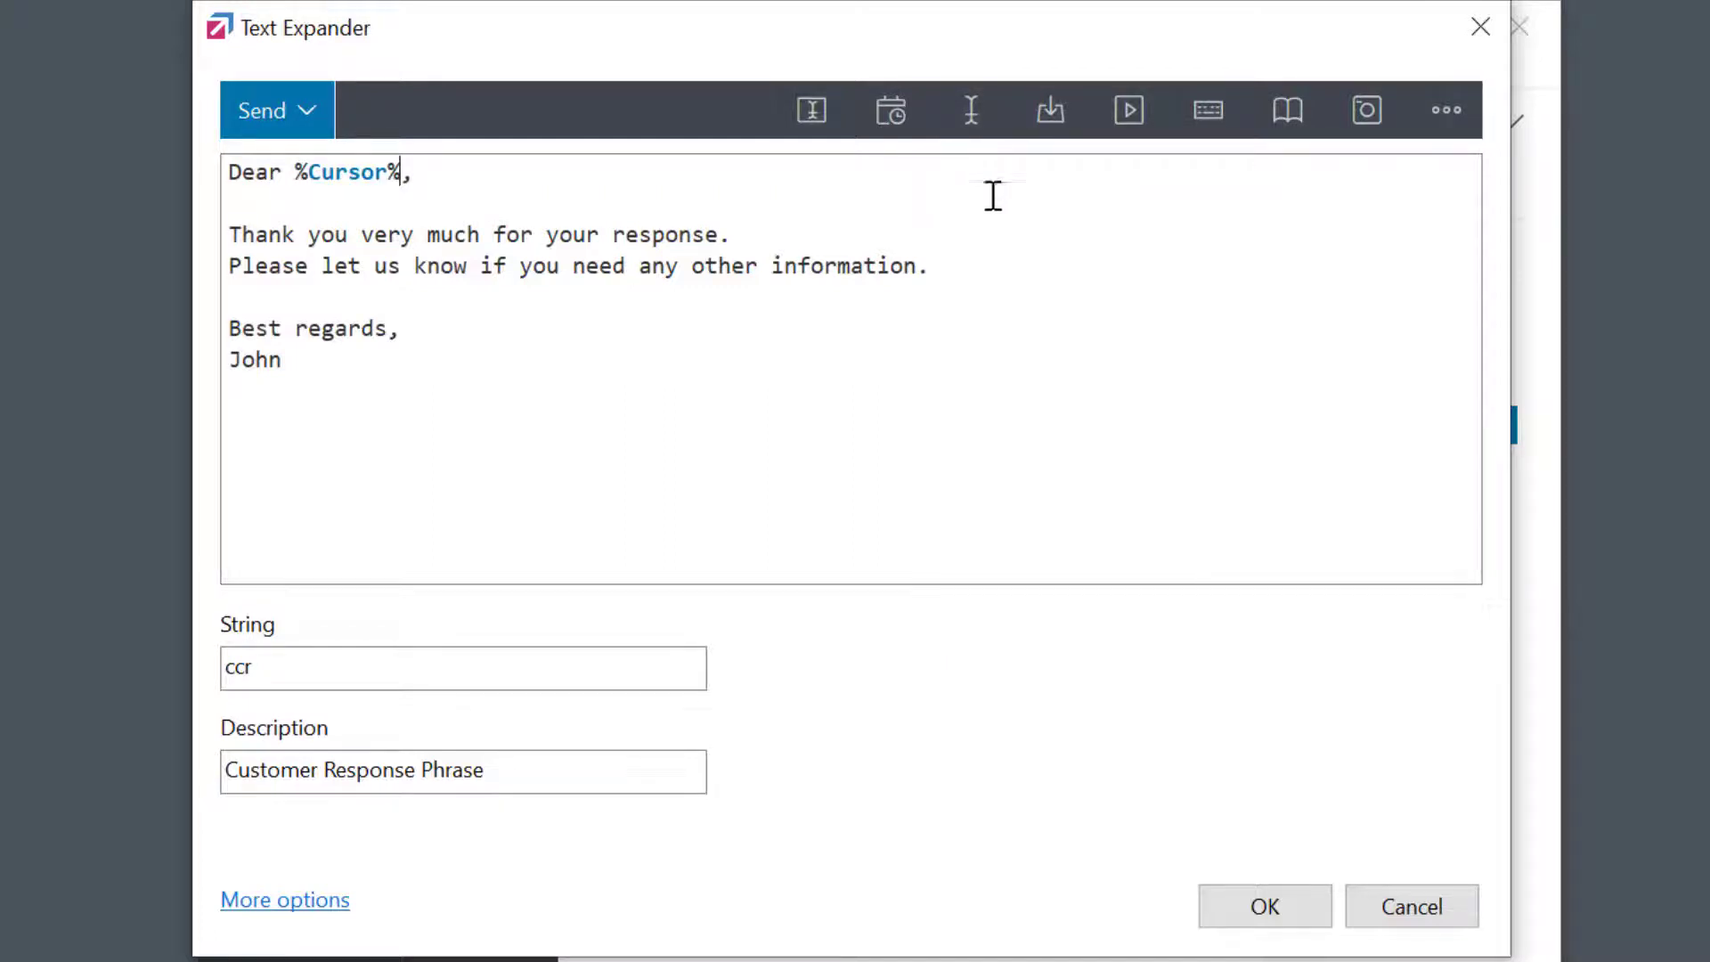
left_click(1264, 906)
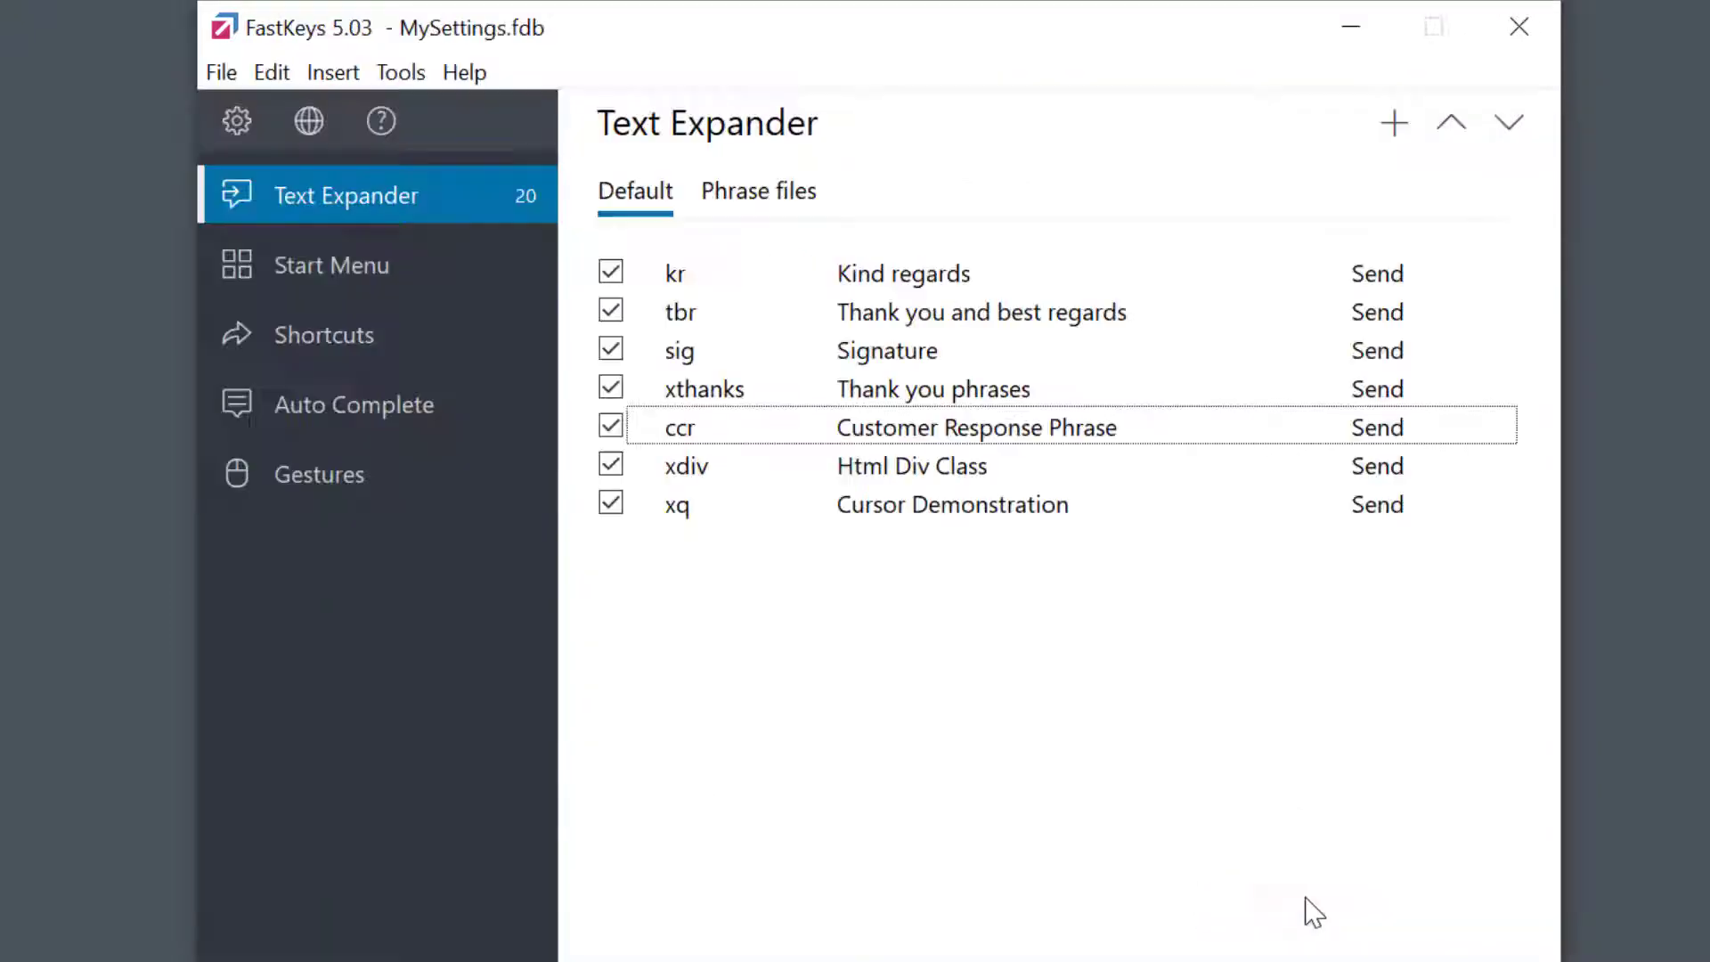
Expand ccr in the letter and enter George where the cursor lands in the greeting
left_click(1376, 426)
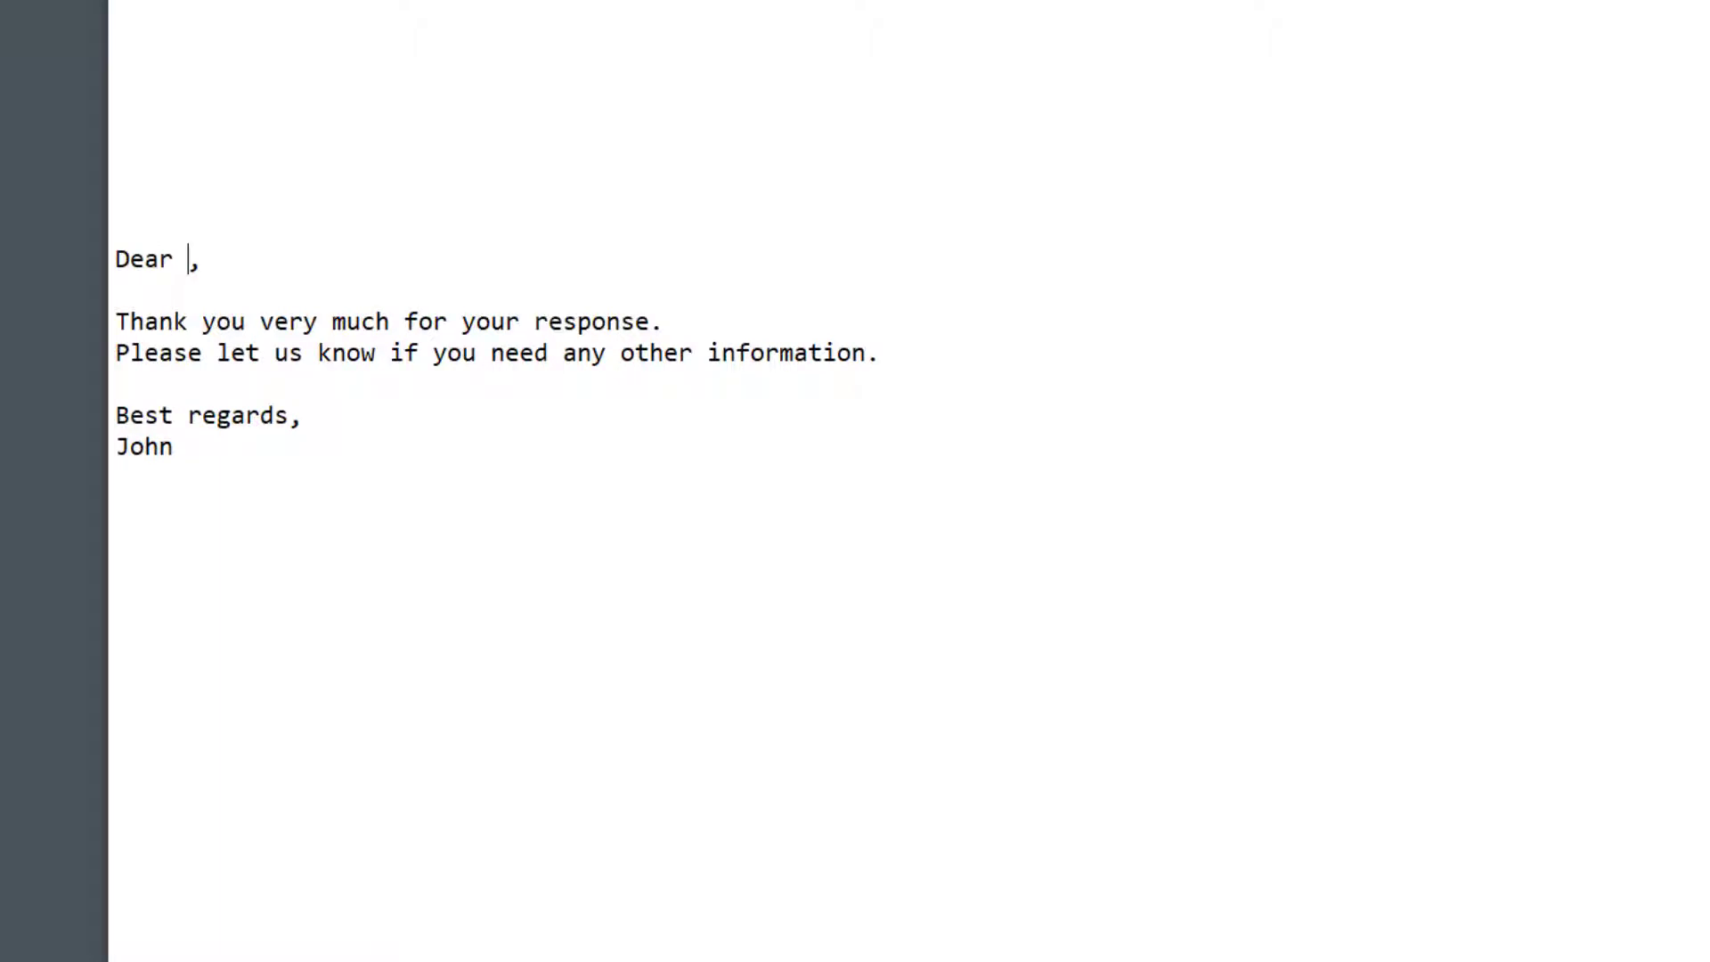
type("George")
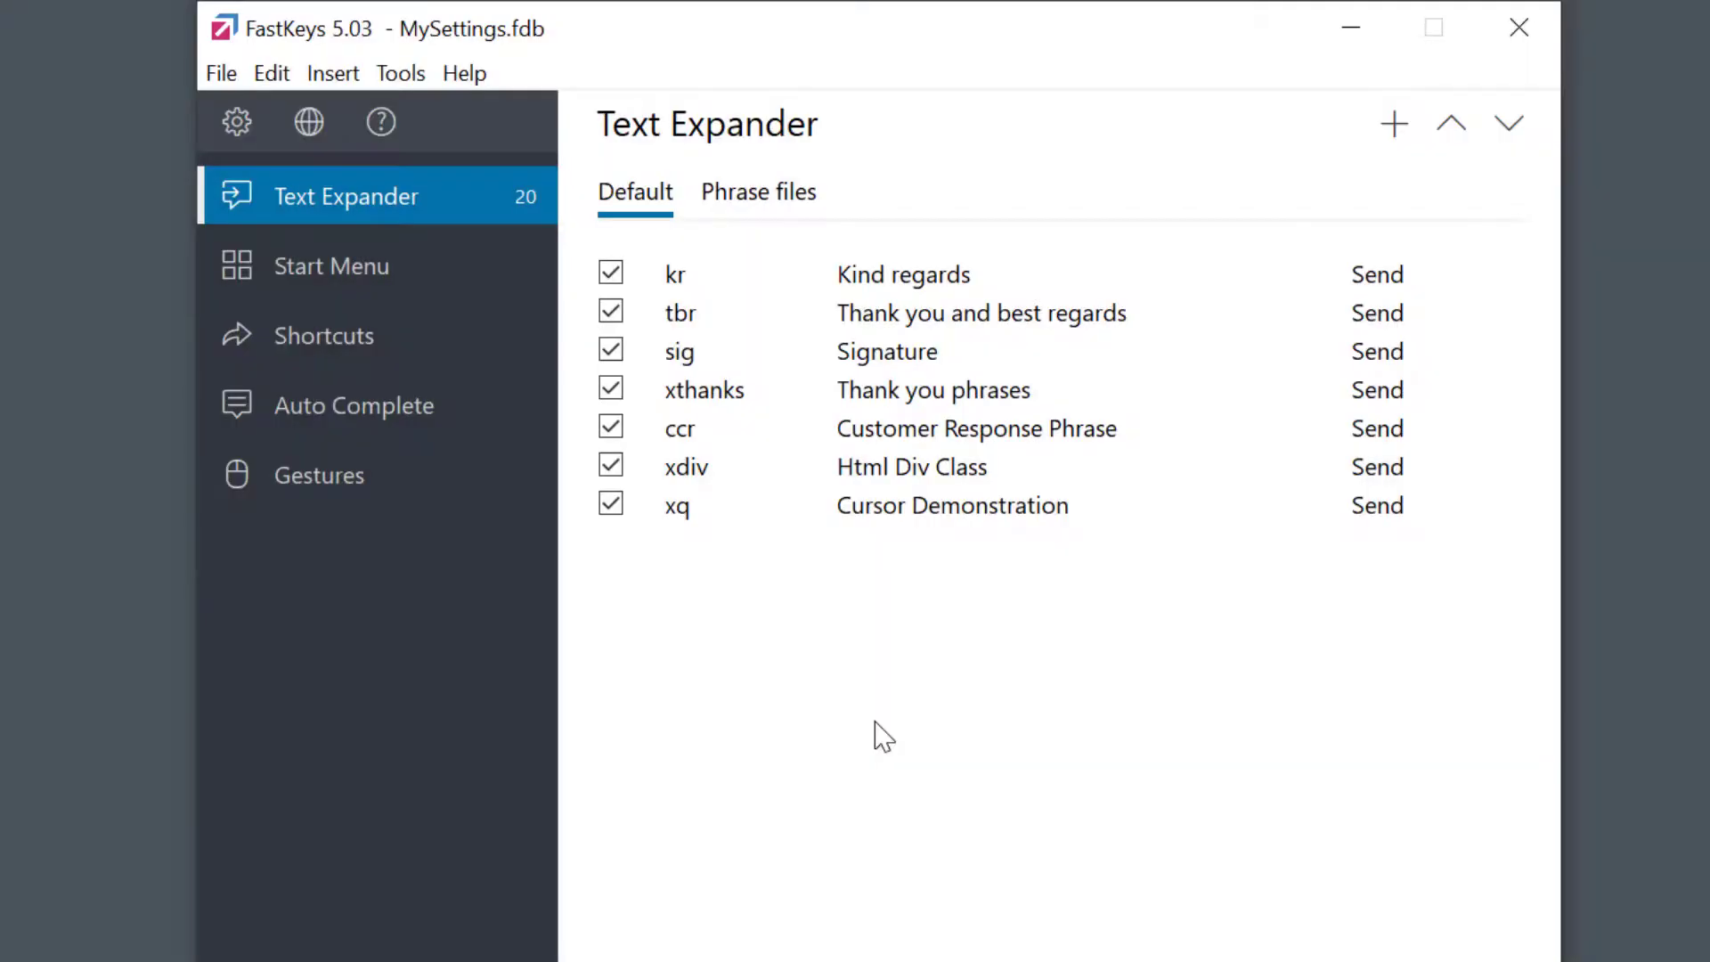
Replace MyDivClass in the xdiv phrase's class attribute with a %Cursor% marker and save it
left_click(910, 466)
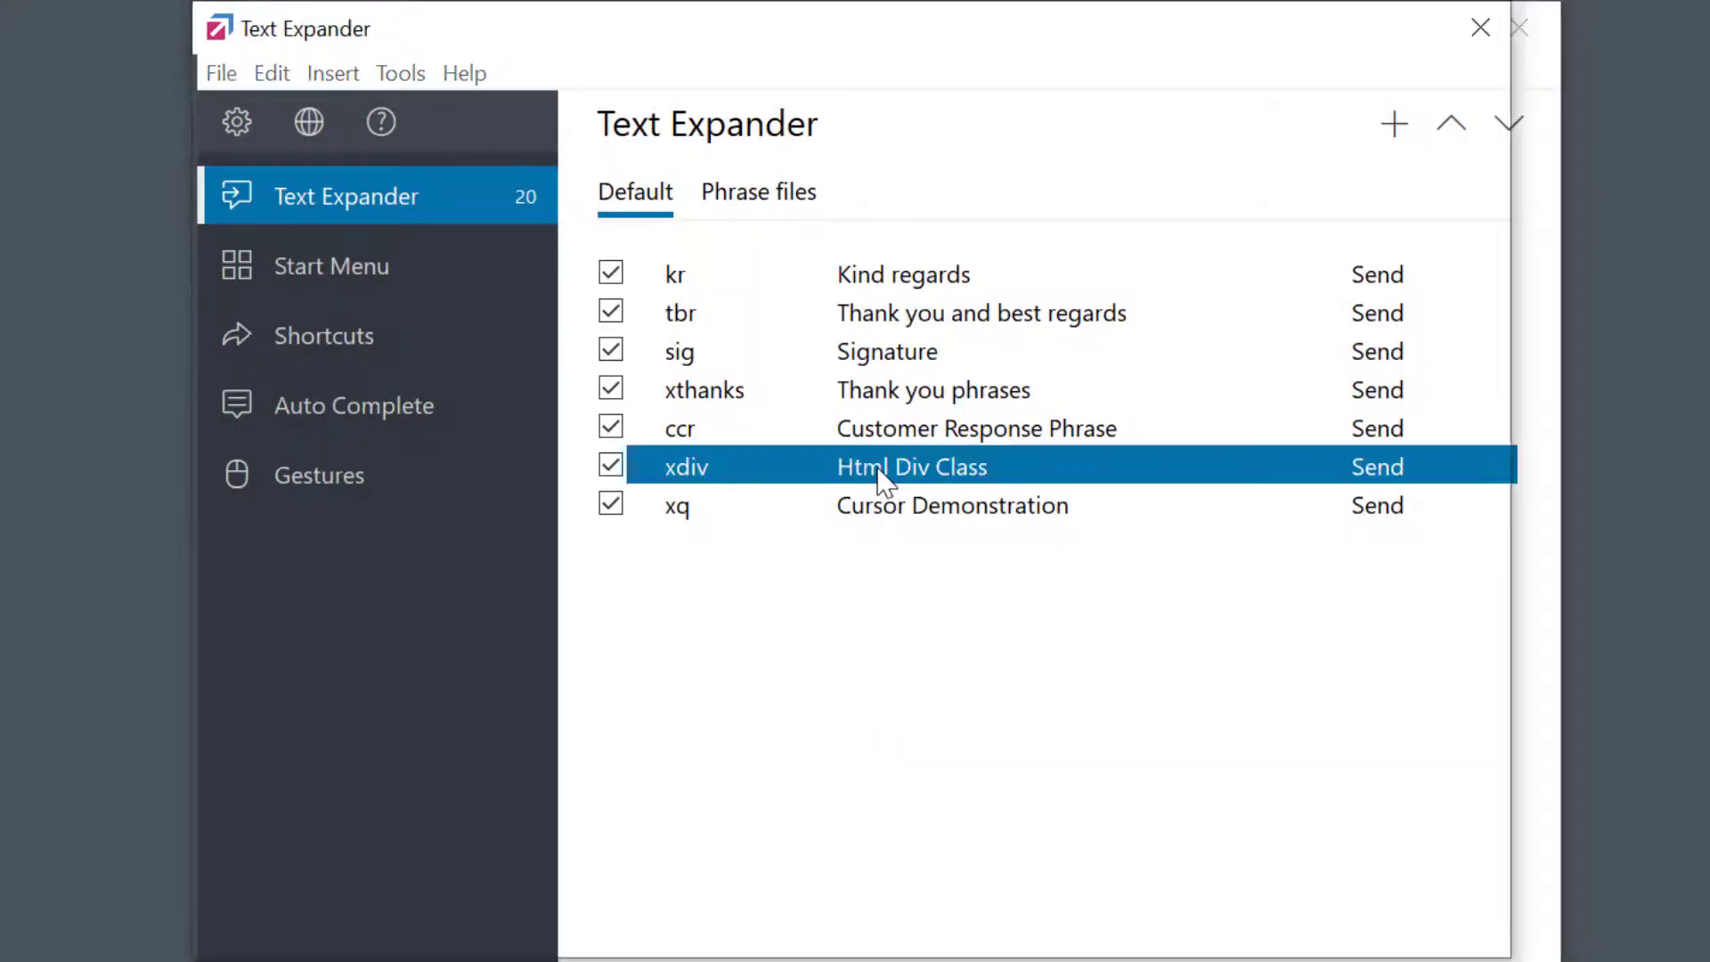
double_click(910, 467)
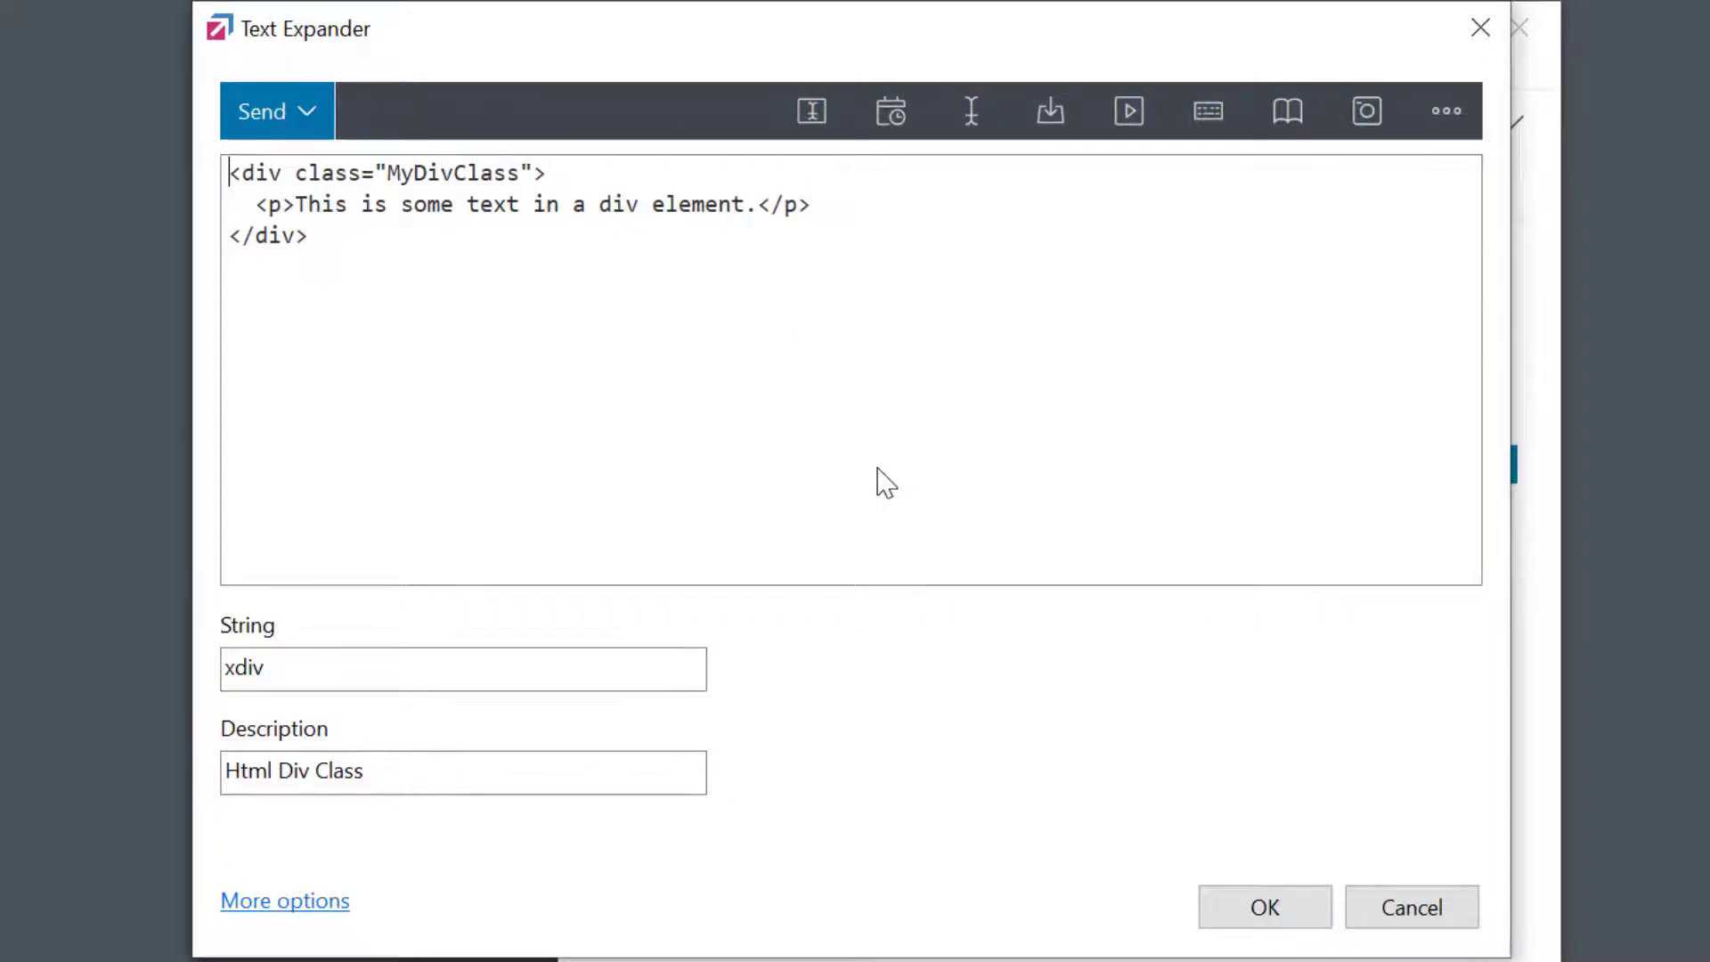
double_click(457, 173)
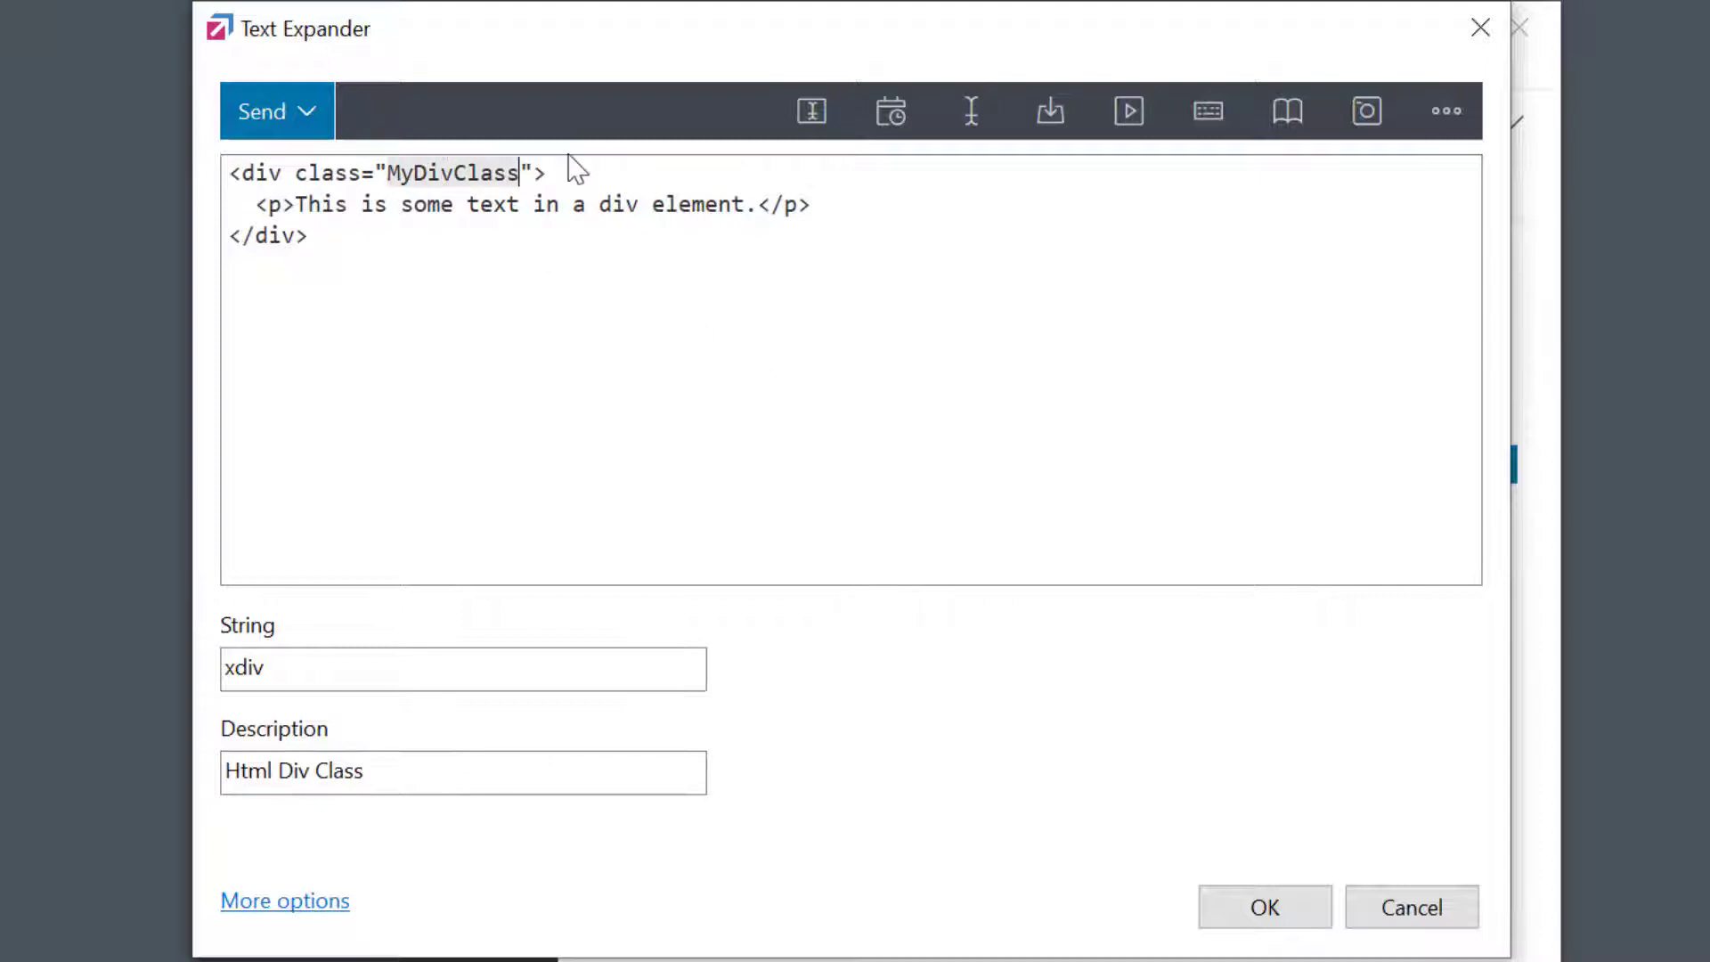
left_click(969, 110)
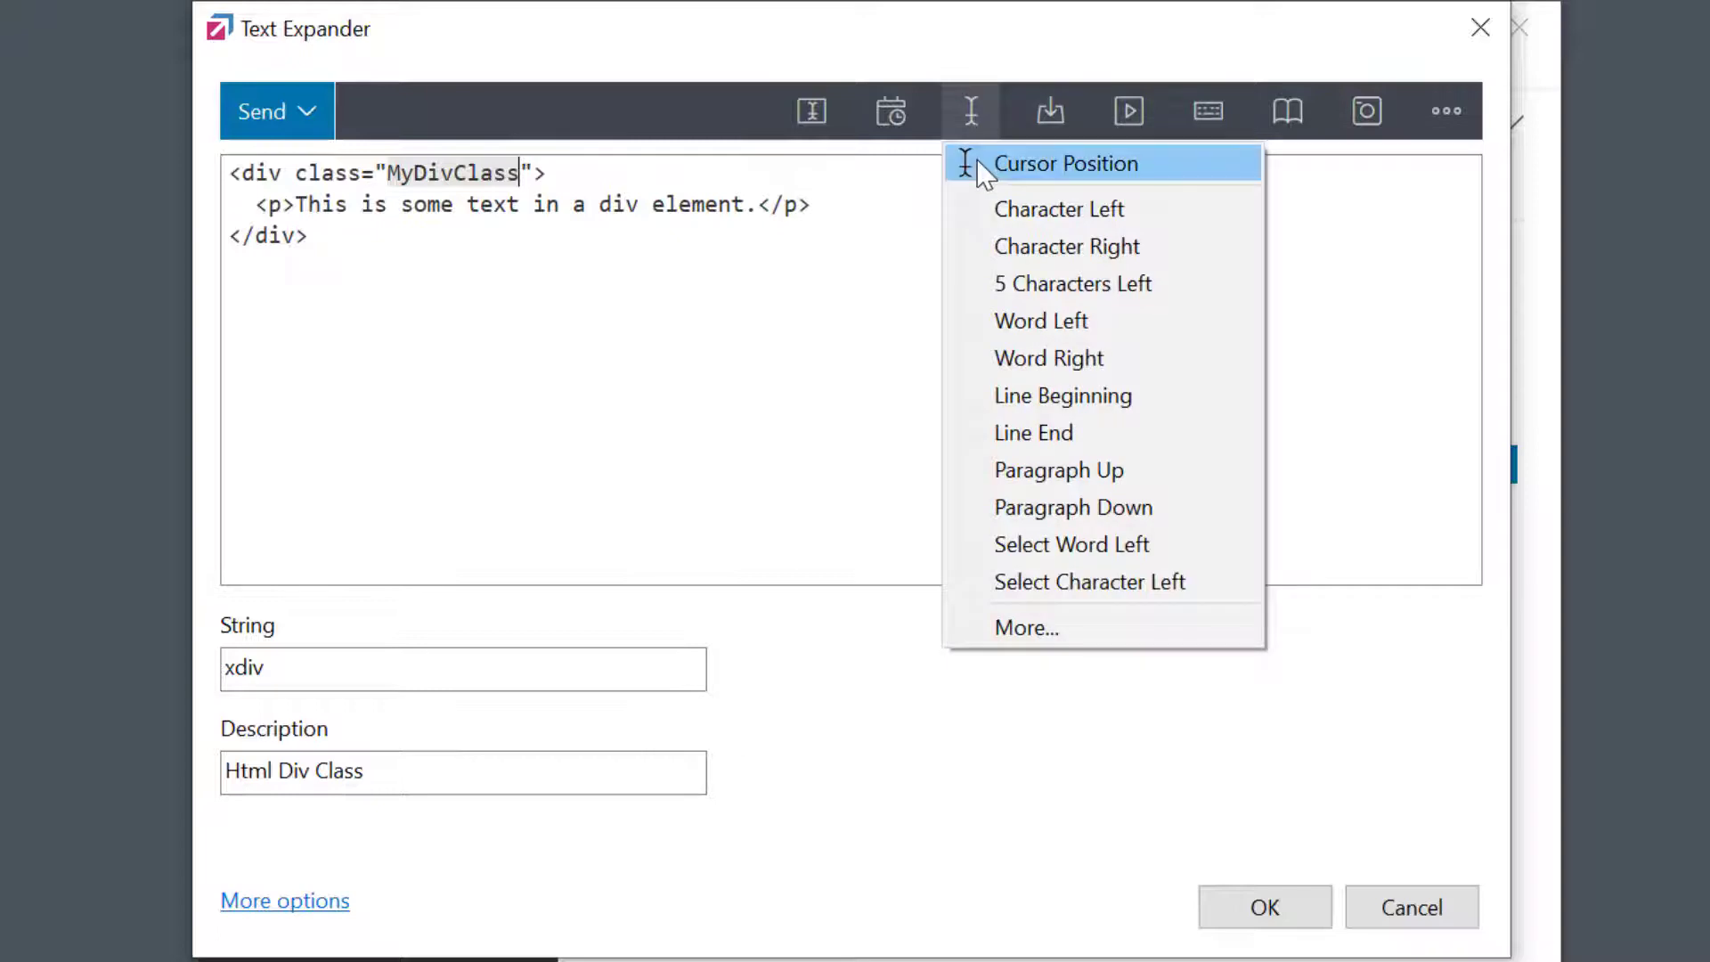
left_click(1065, 164)
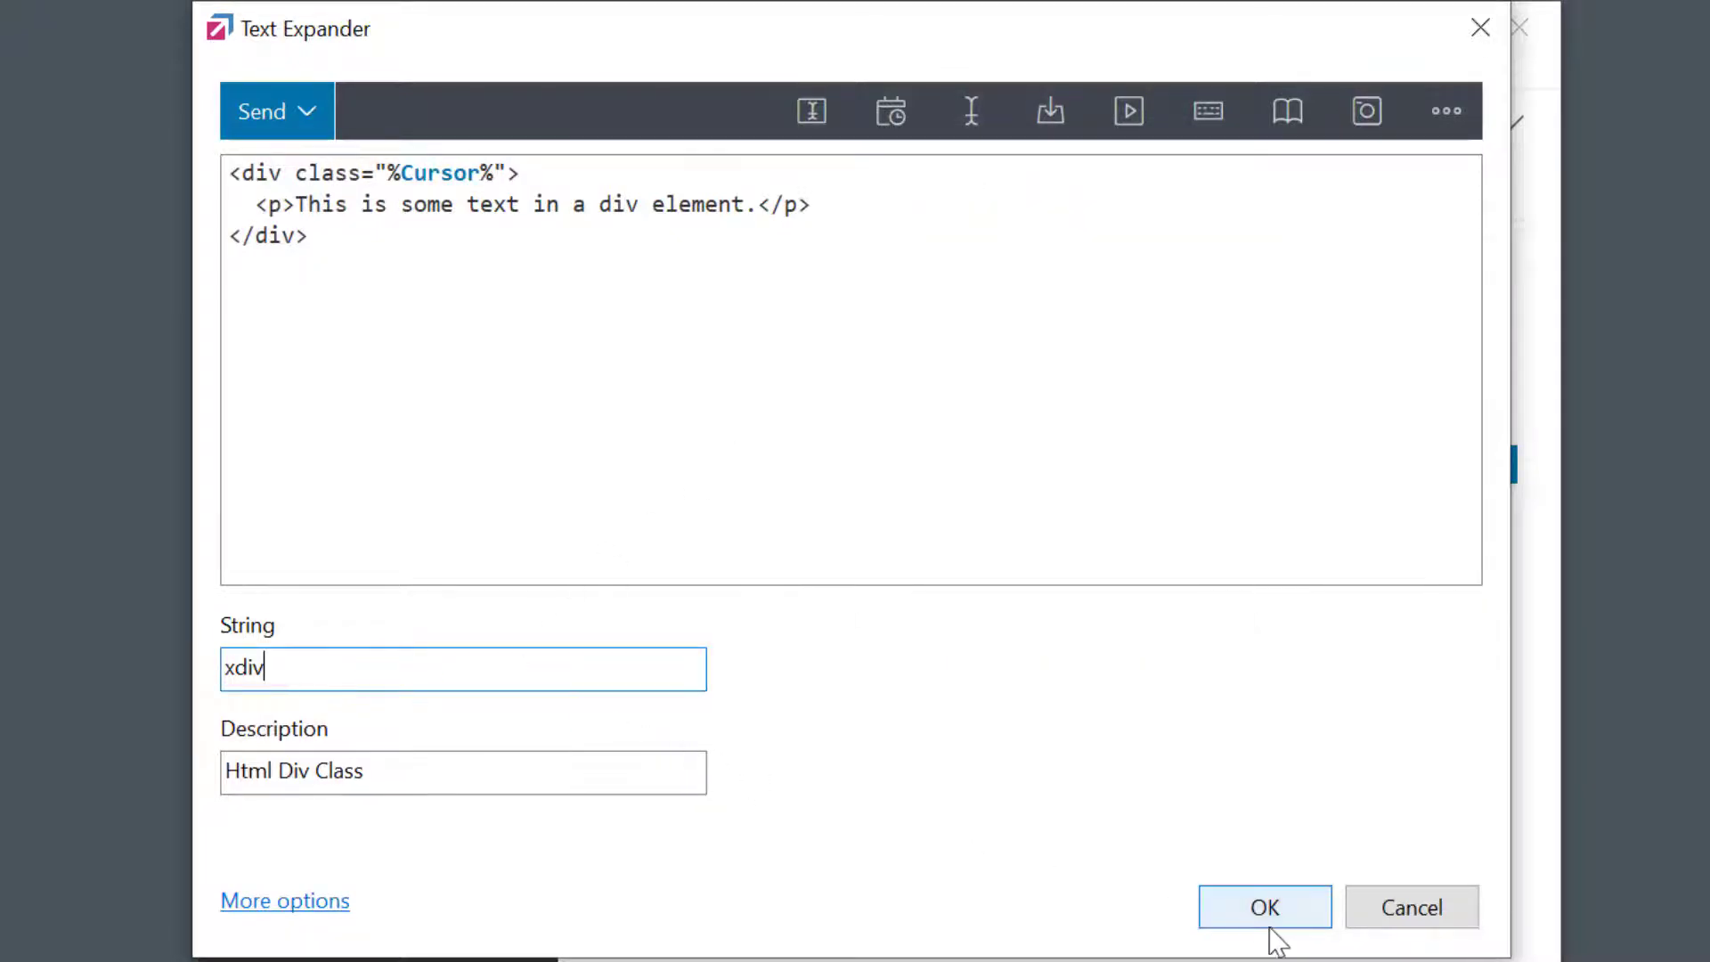
left_click(1263, 906)
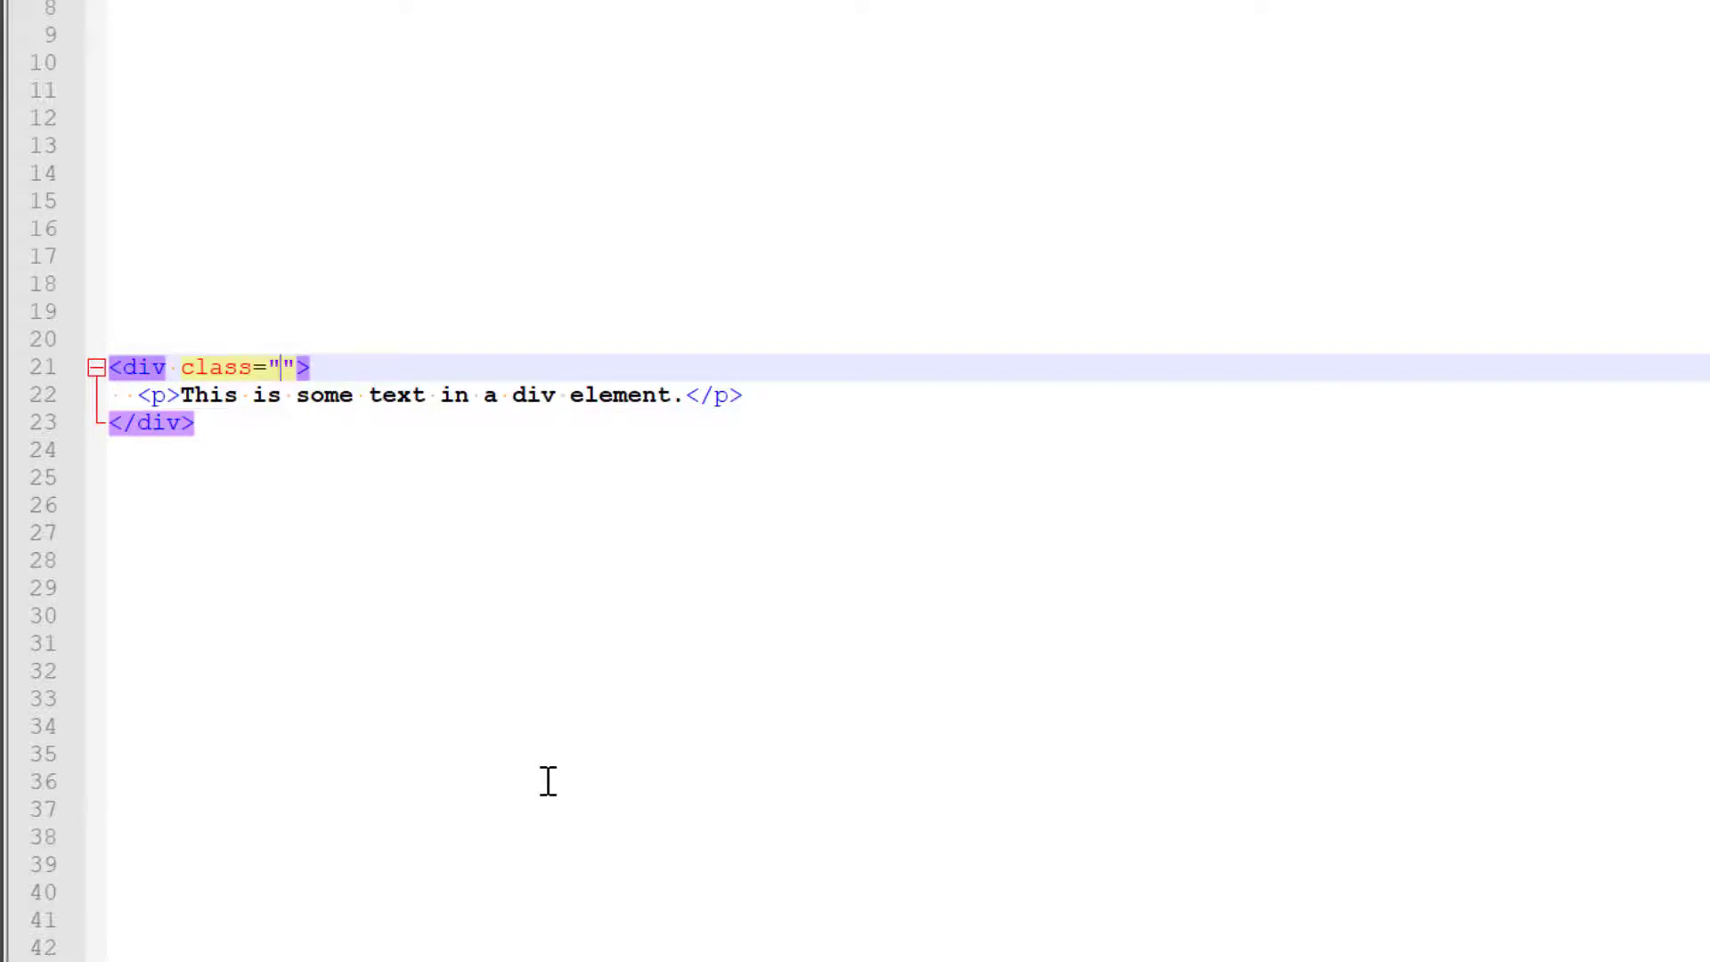
Enter MyClassName as the class value of the expanded div block in Notepad++
type("MyClassName")
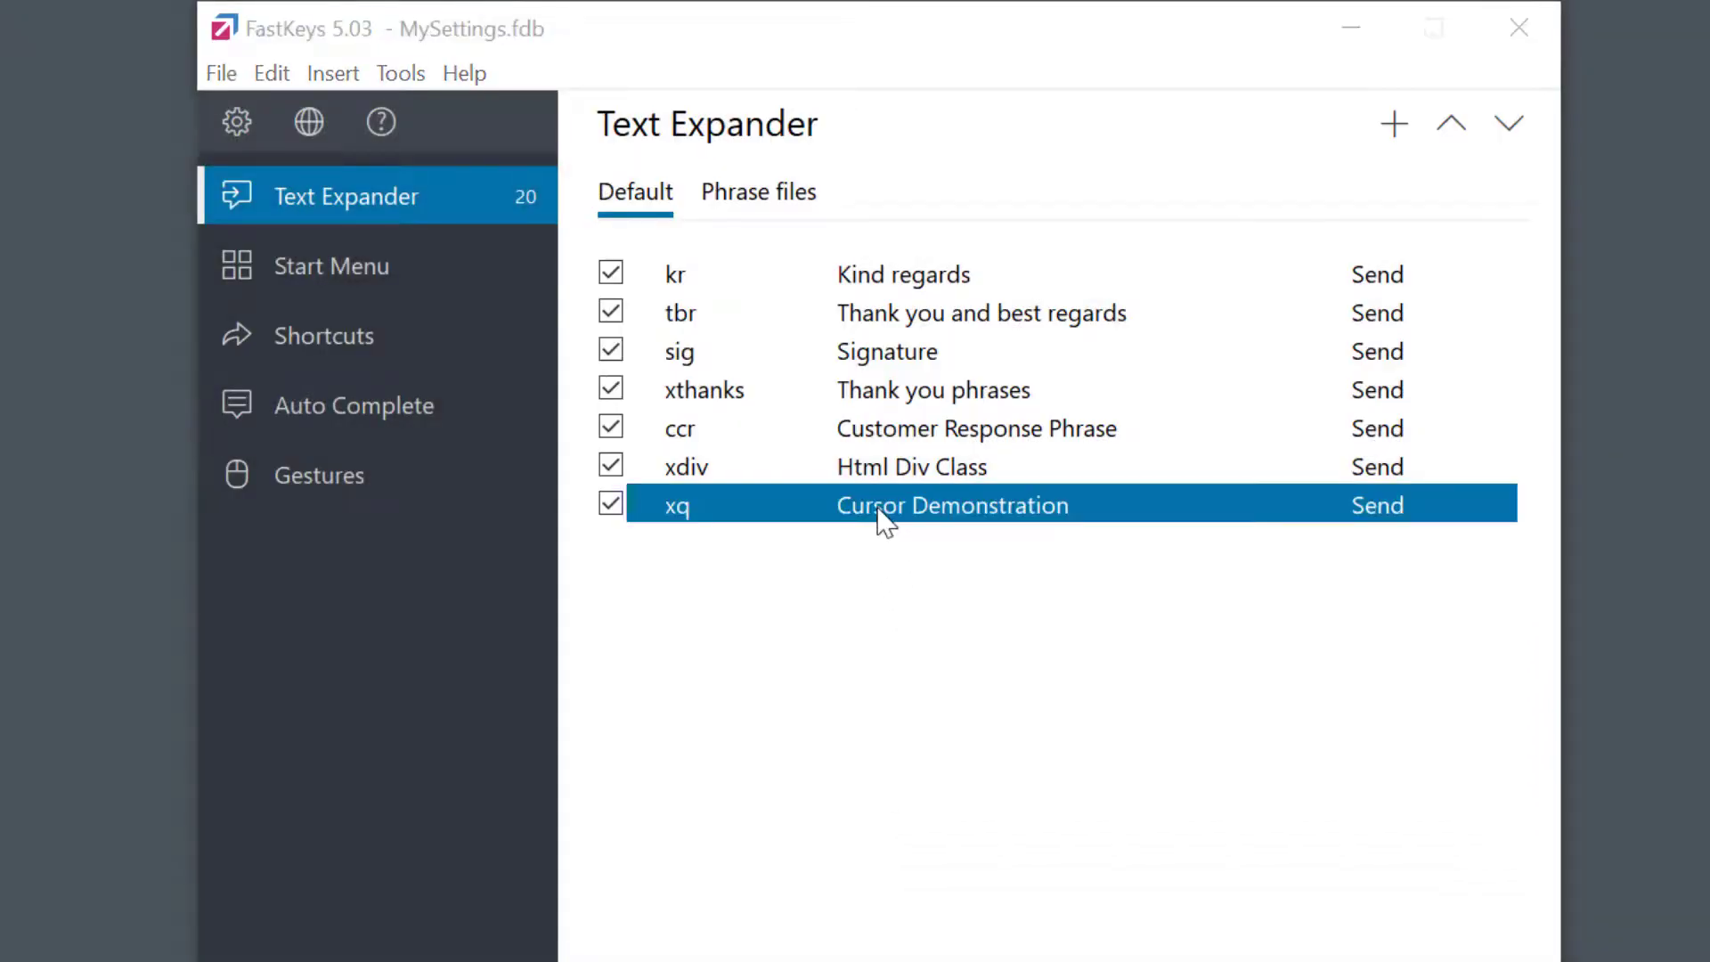
Make the xq phrase read [Text Beginning]{End}[Text End] using the Line End macro, and save it
double_click(951, 504)
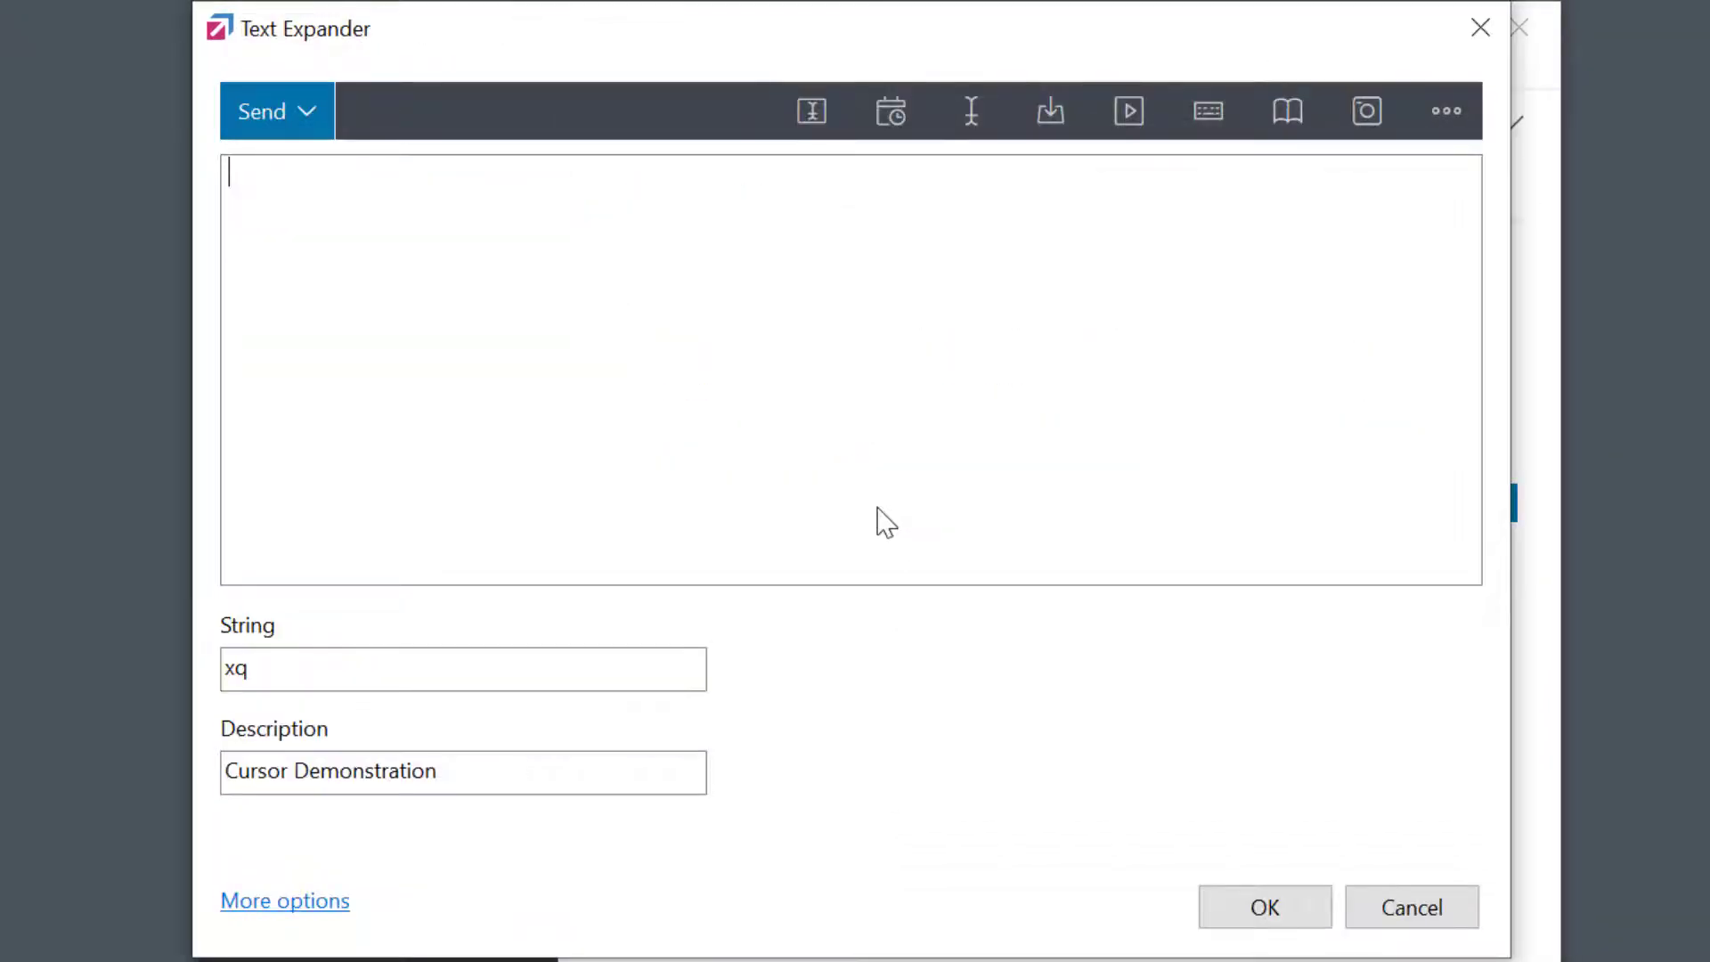
type("[")
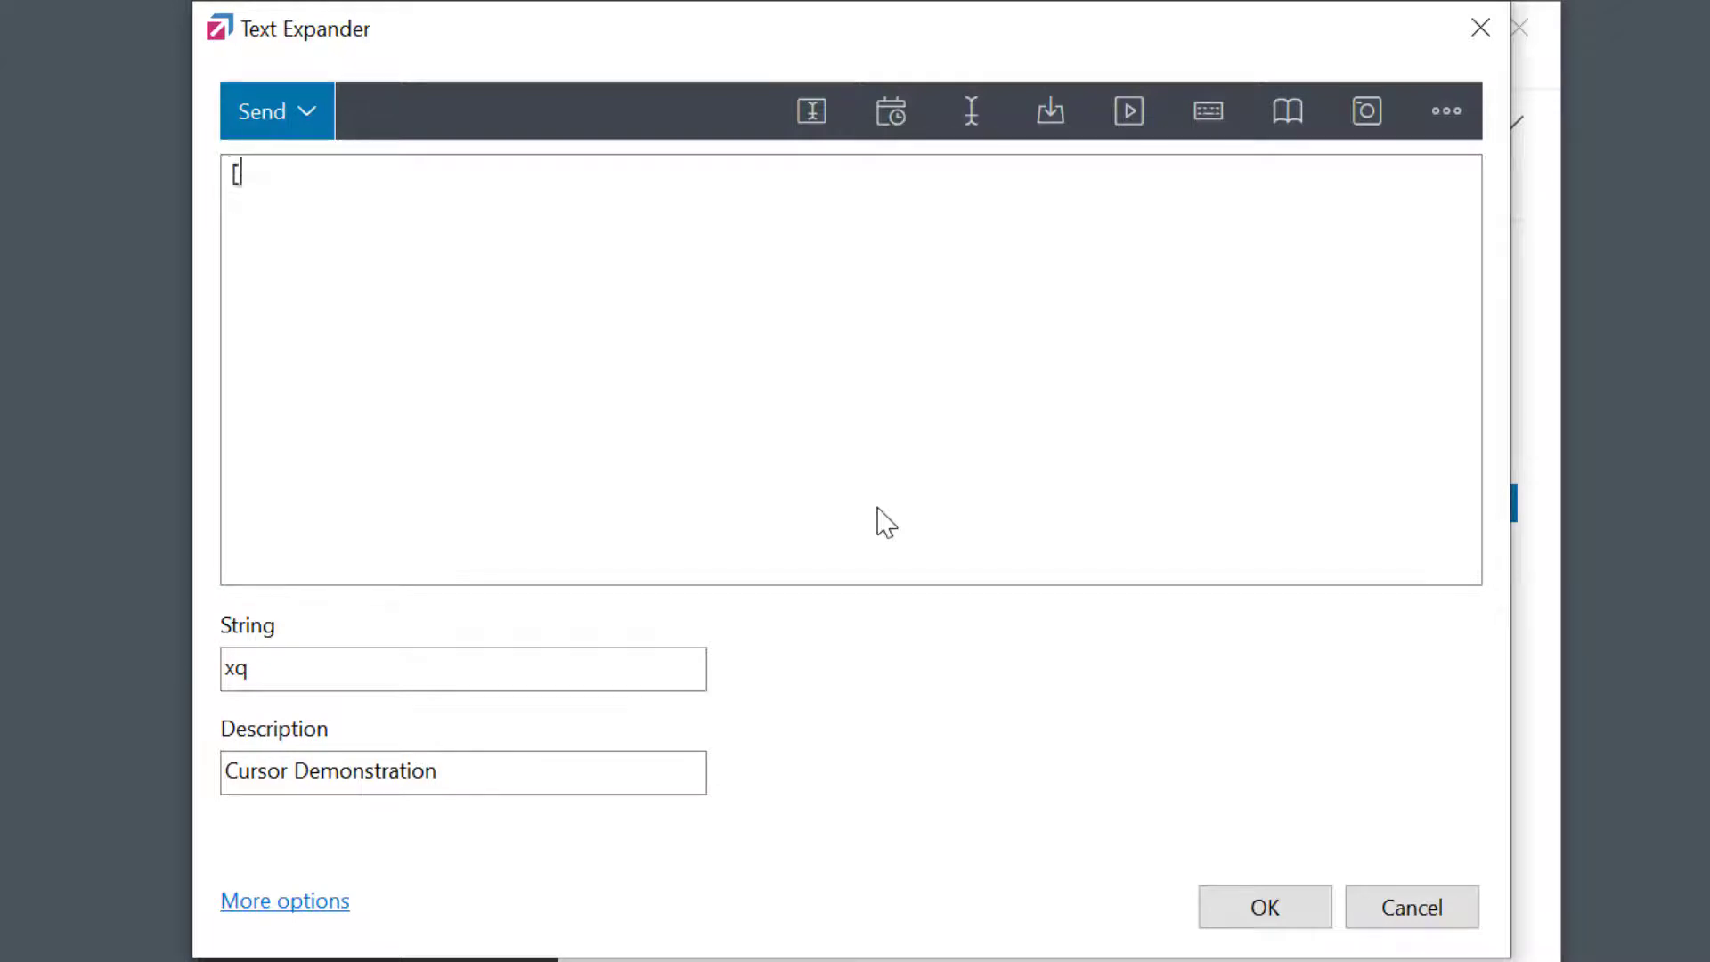
type("Text Beginning]")
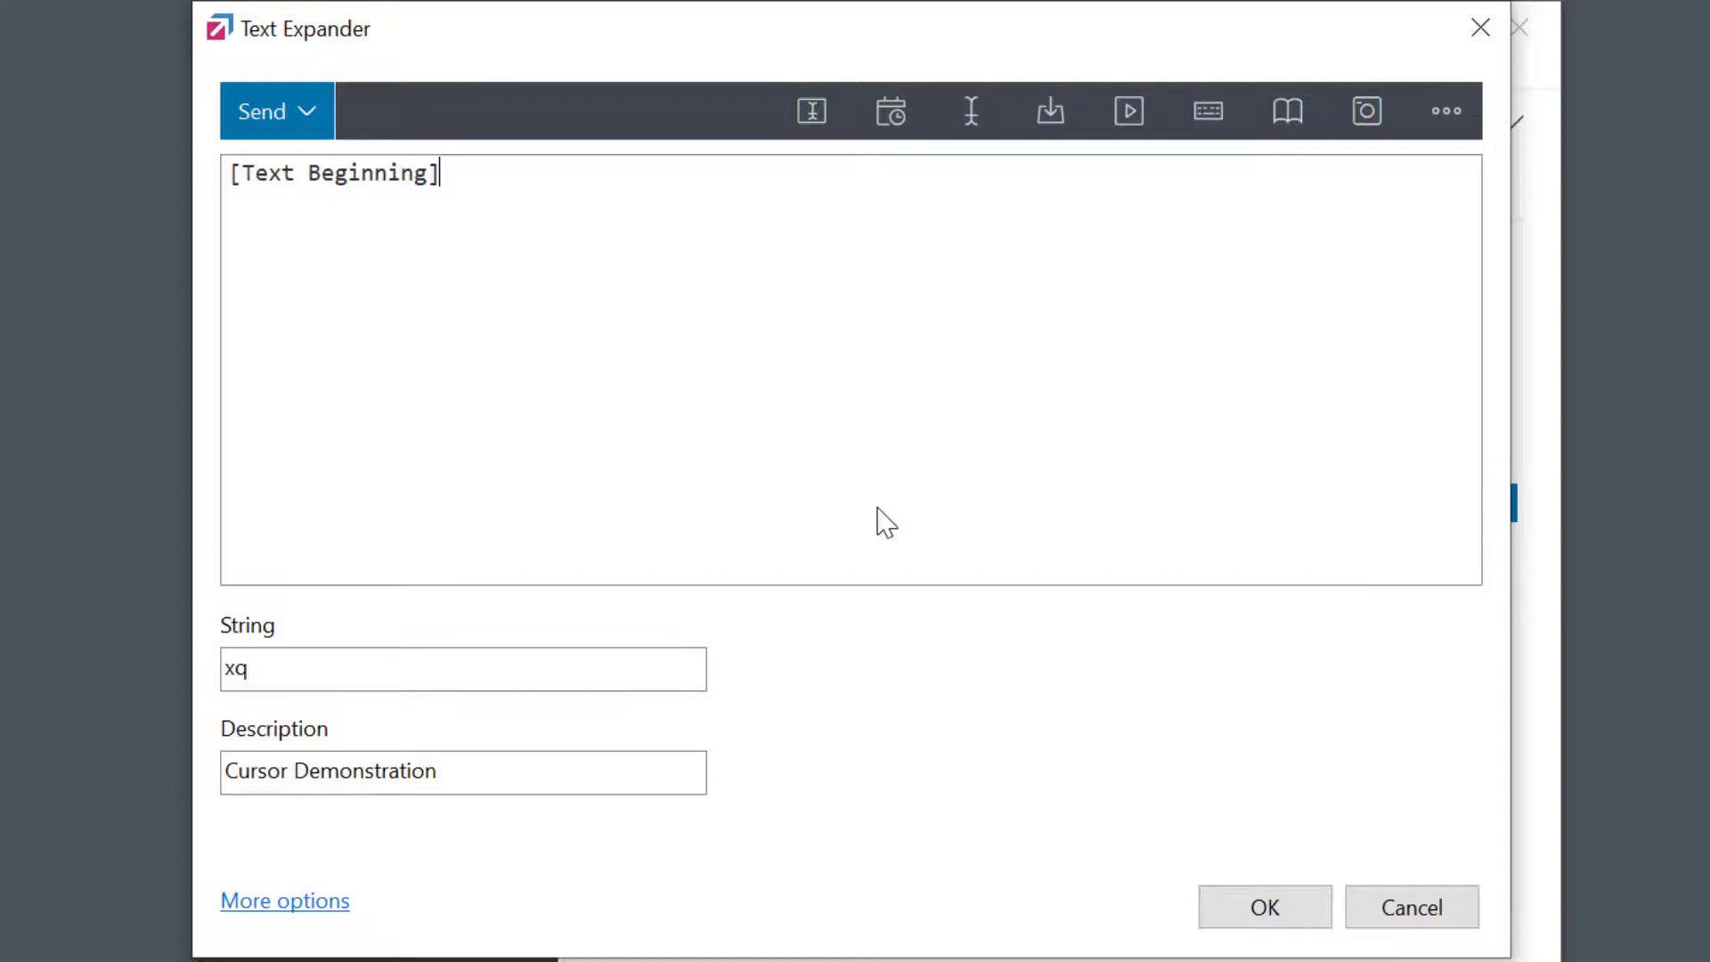
mouse_move(879, 448)
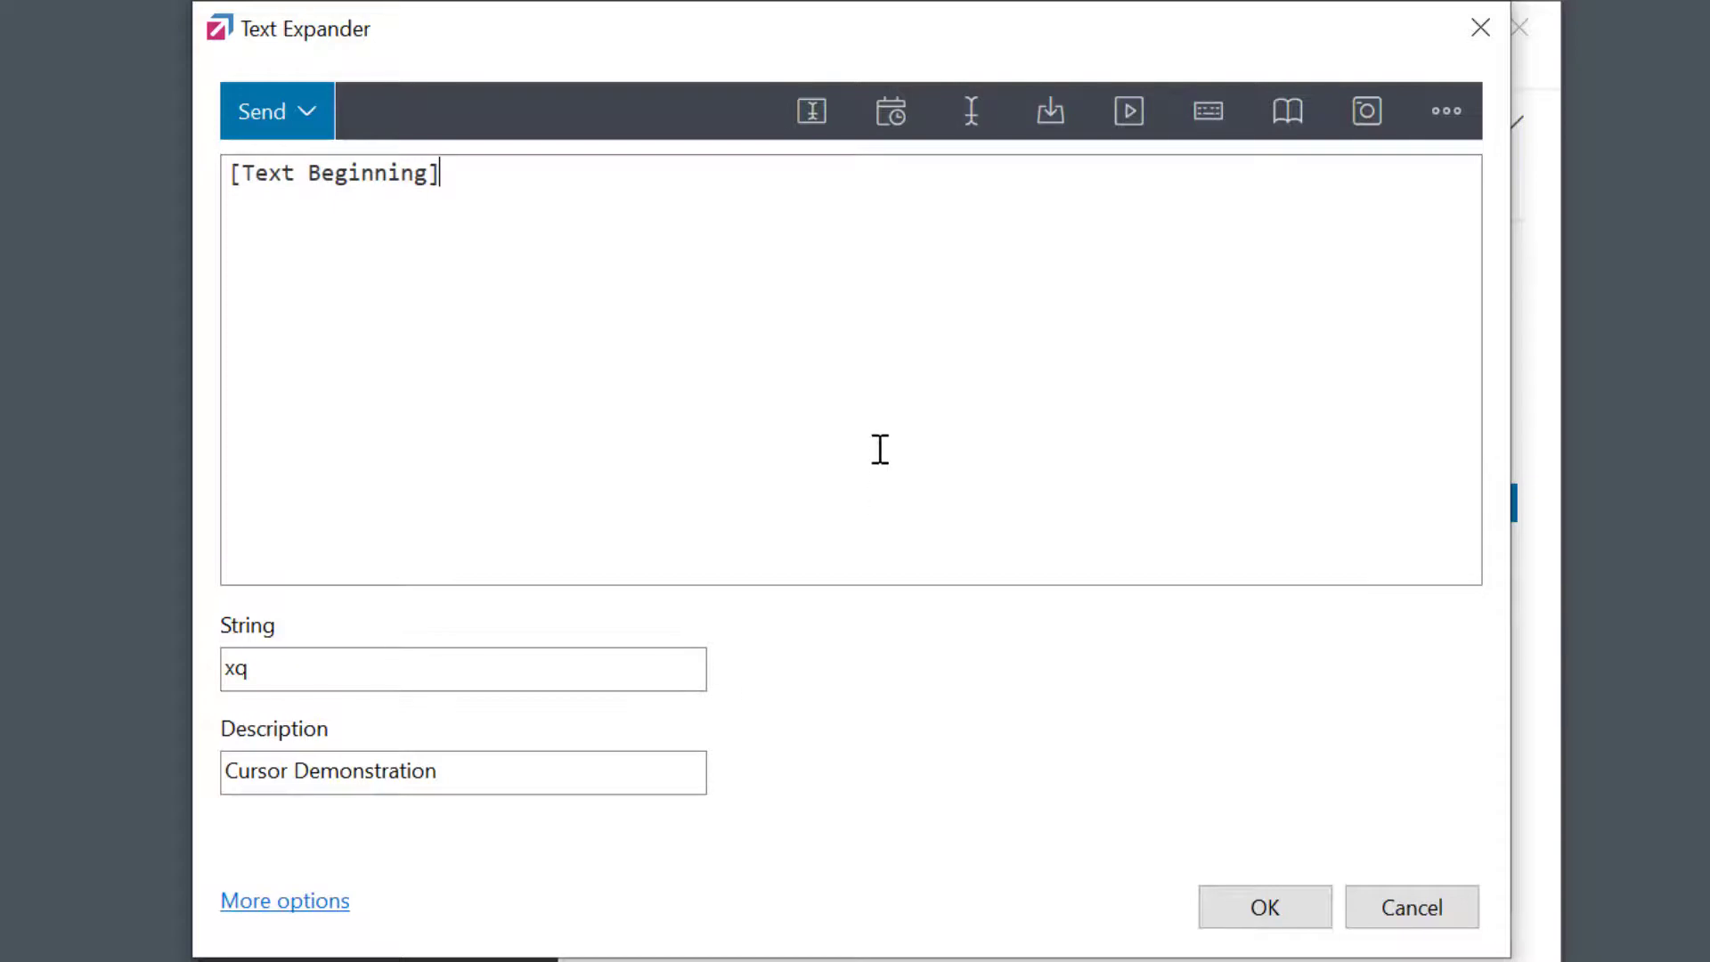
left_click(969, 110)
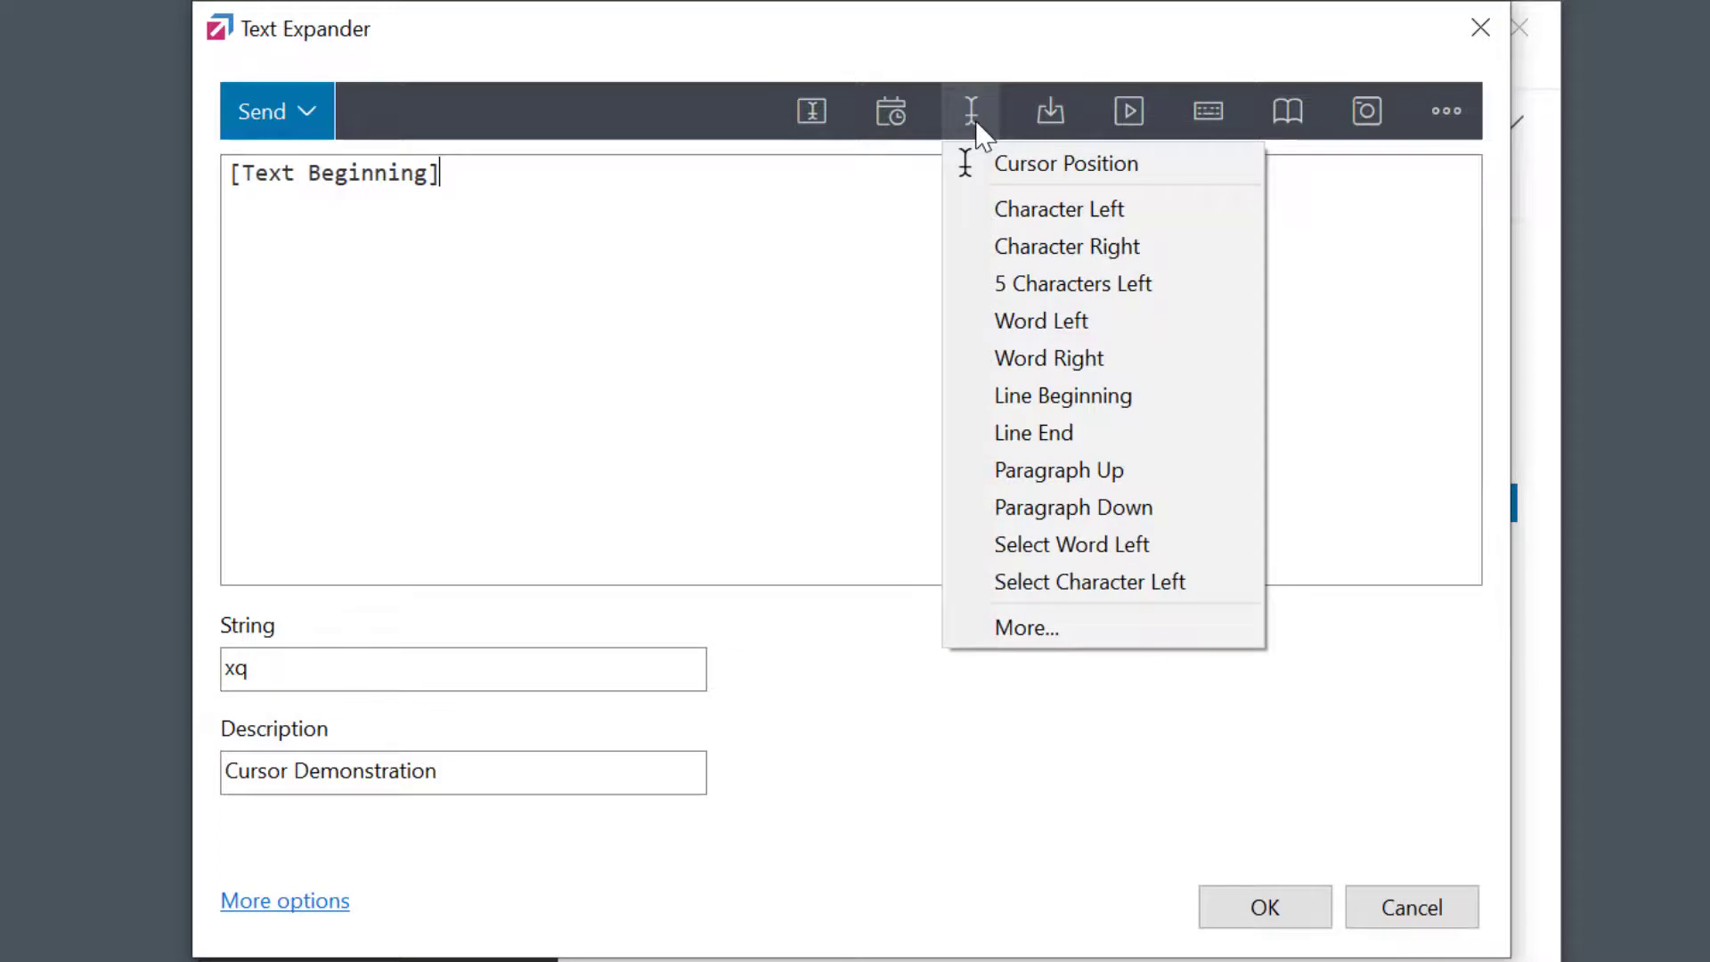
mouse_move(1065, 164)
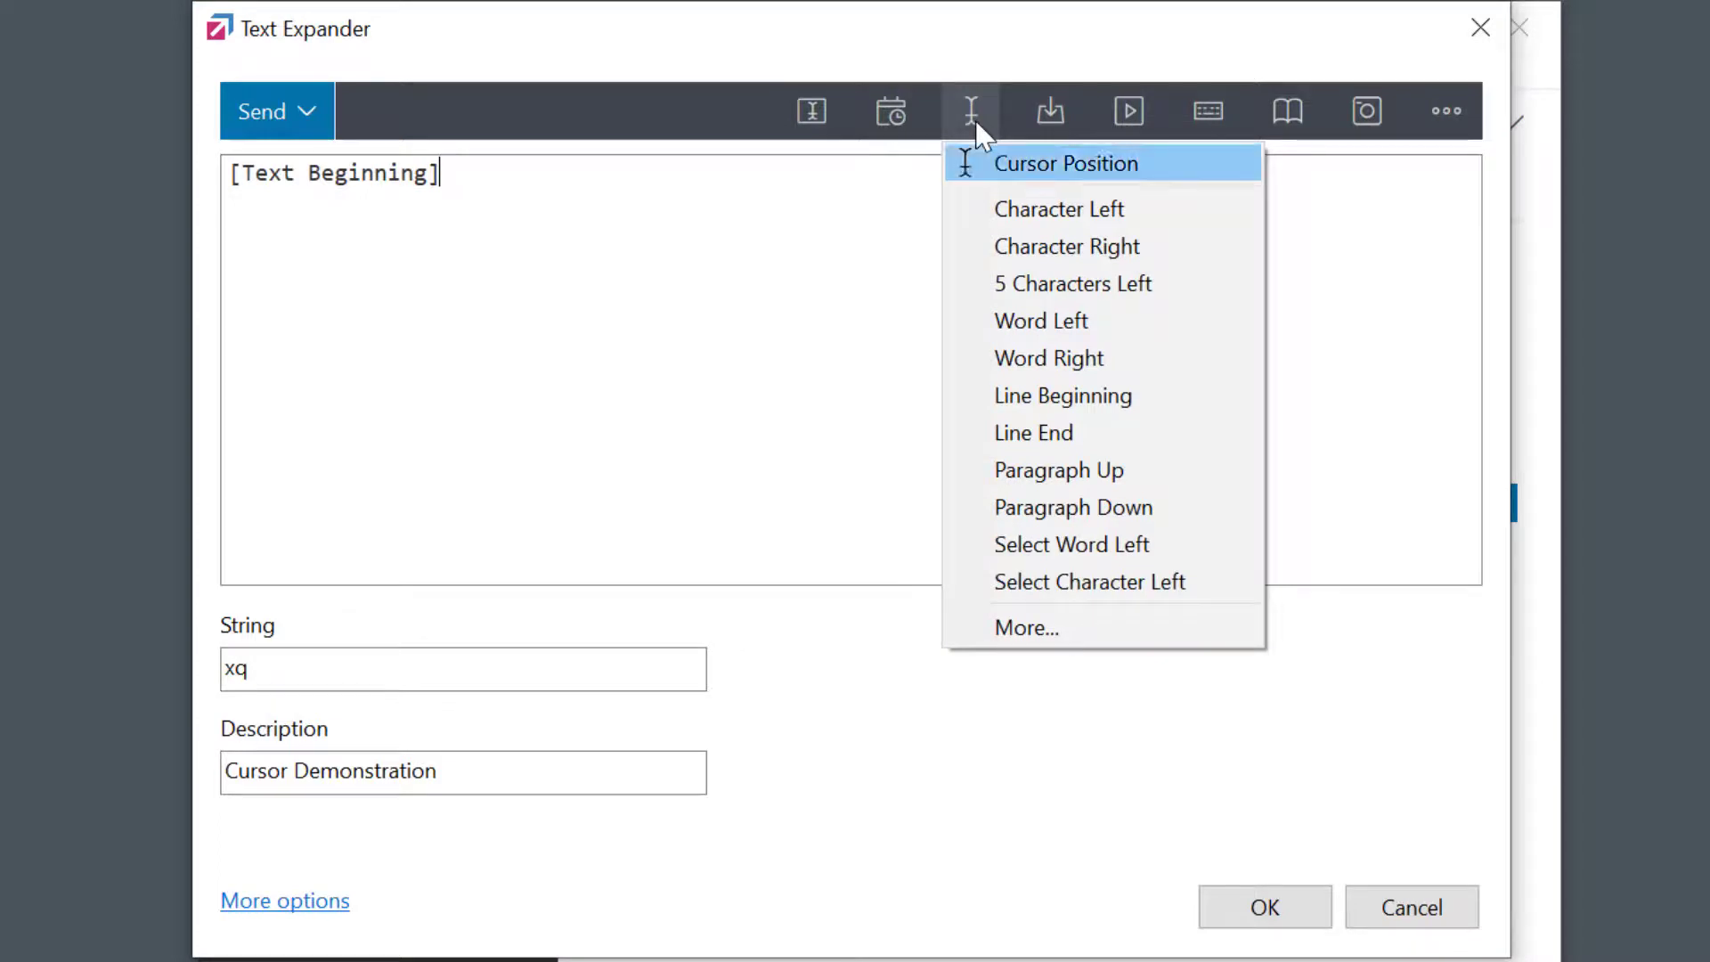
mouse_move(1032, 431)
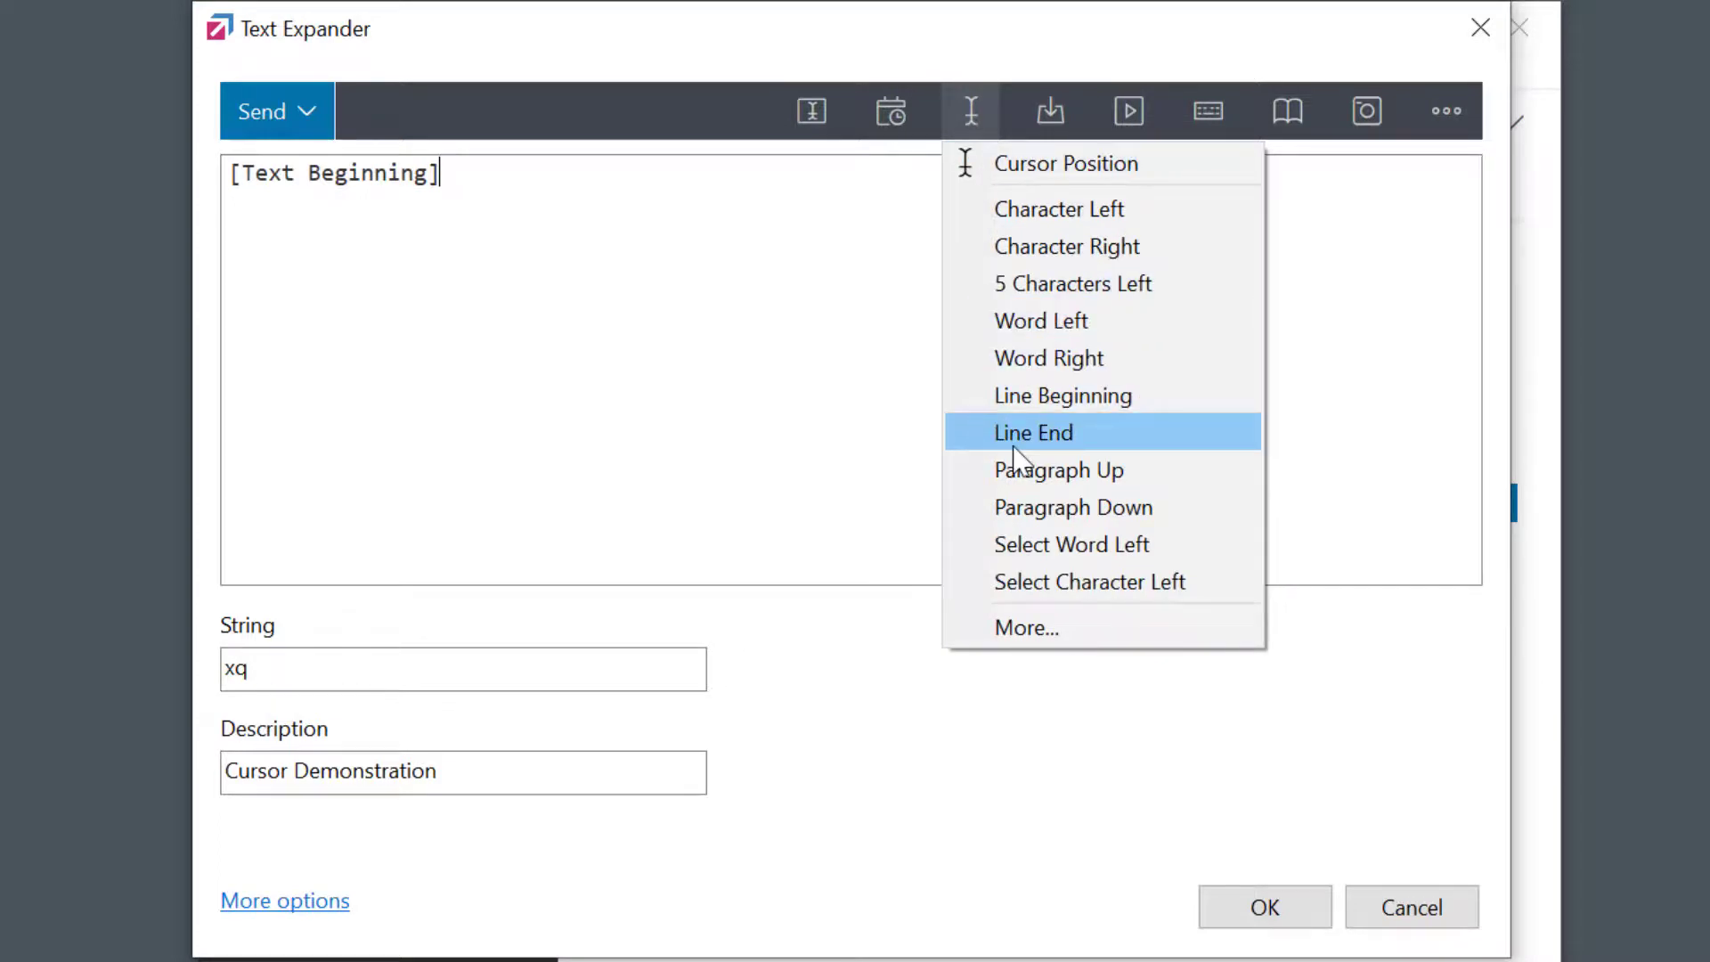
left_click(1031, 431)
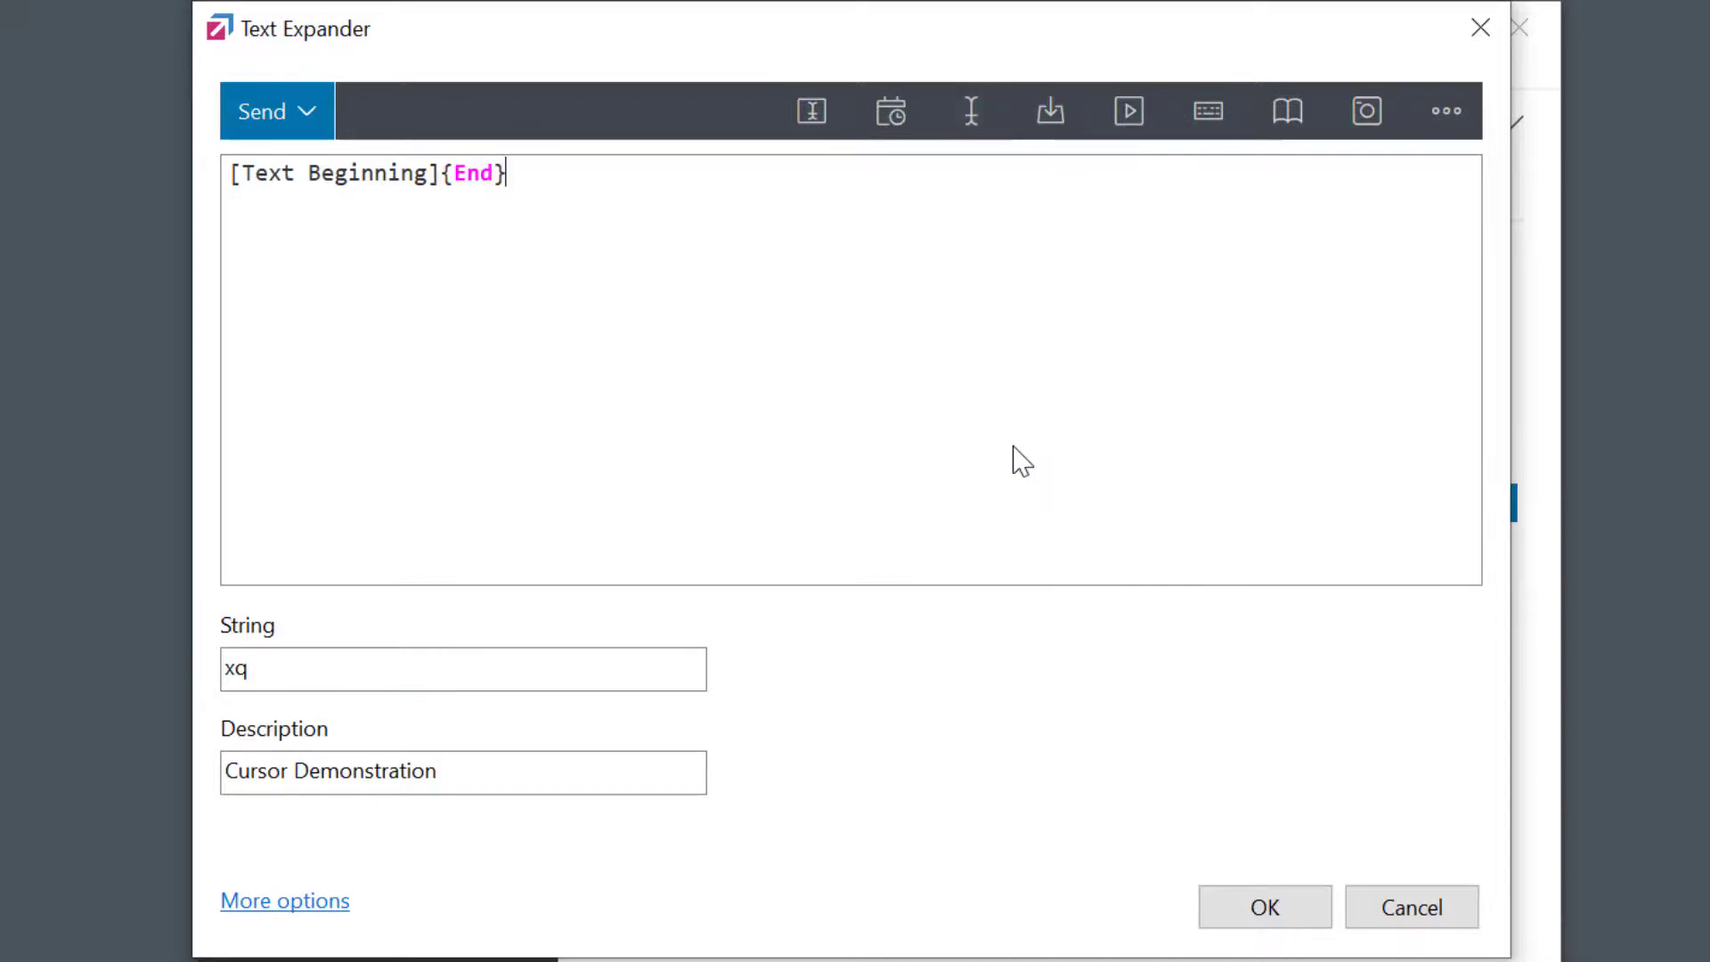
type("[")
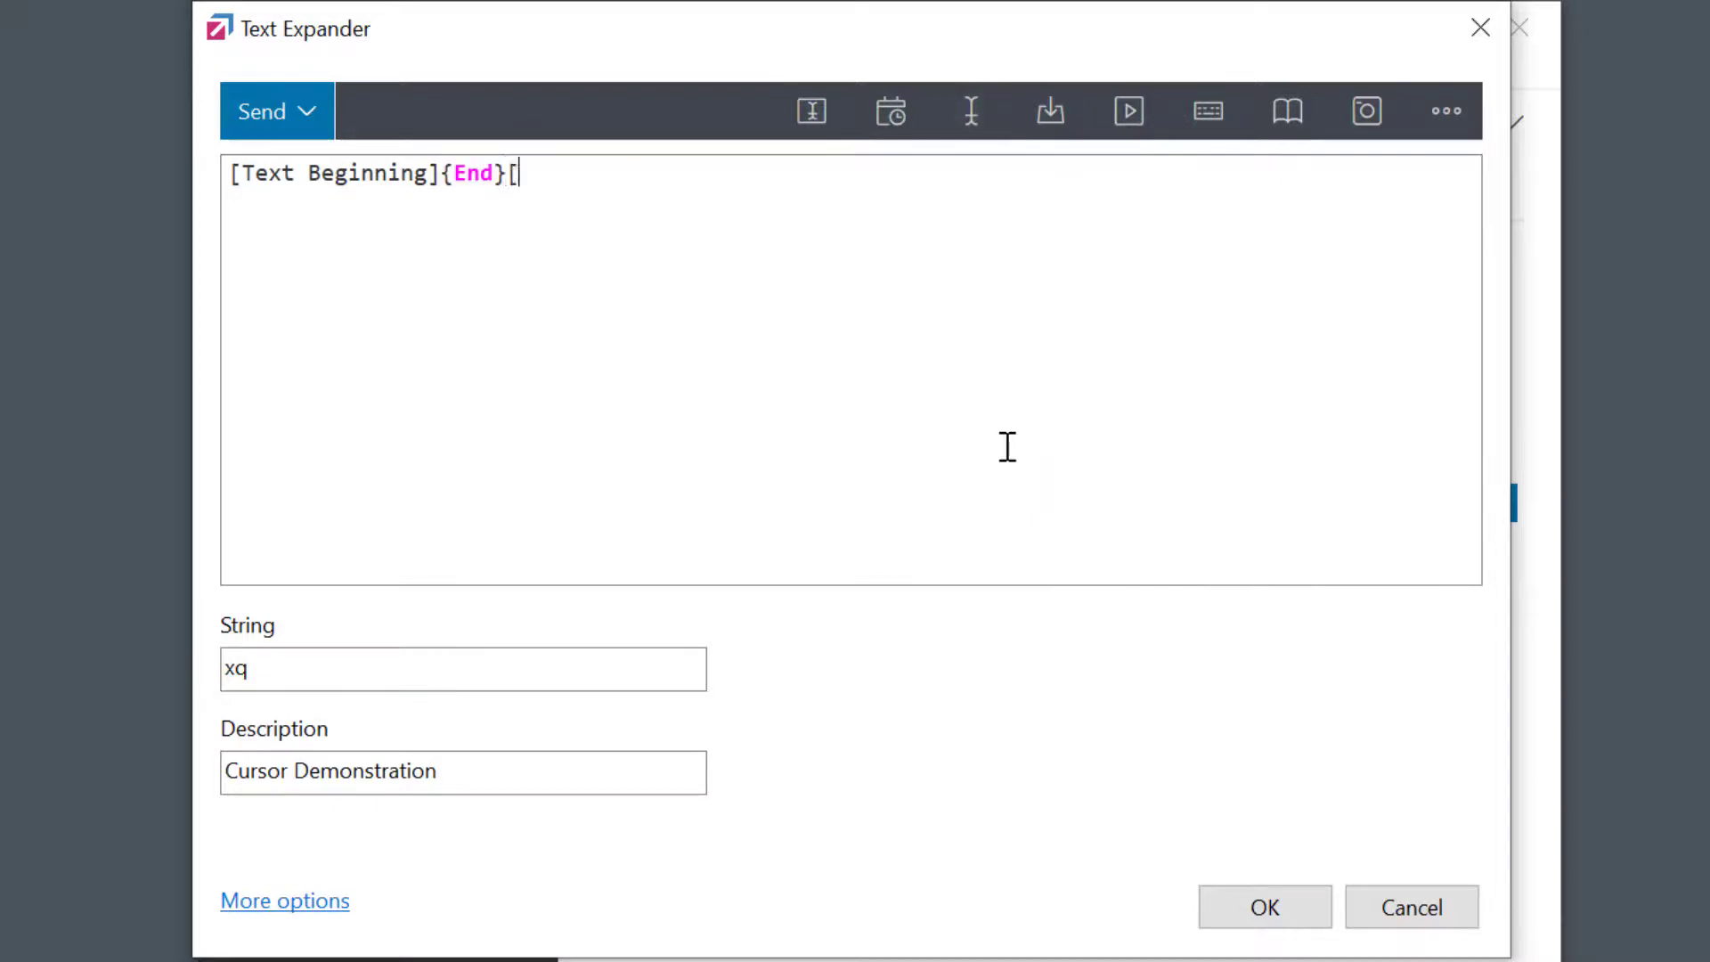
type("Text End]")
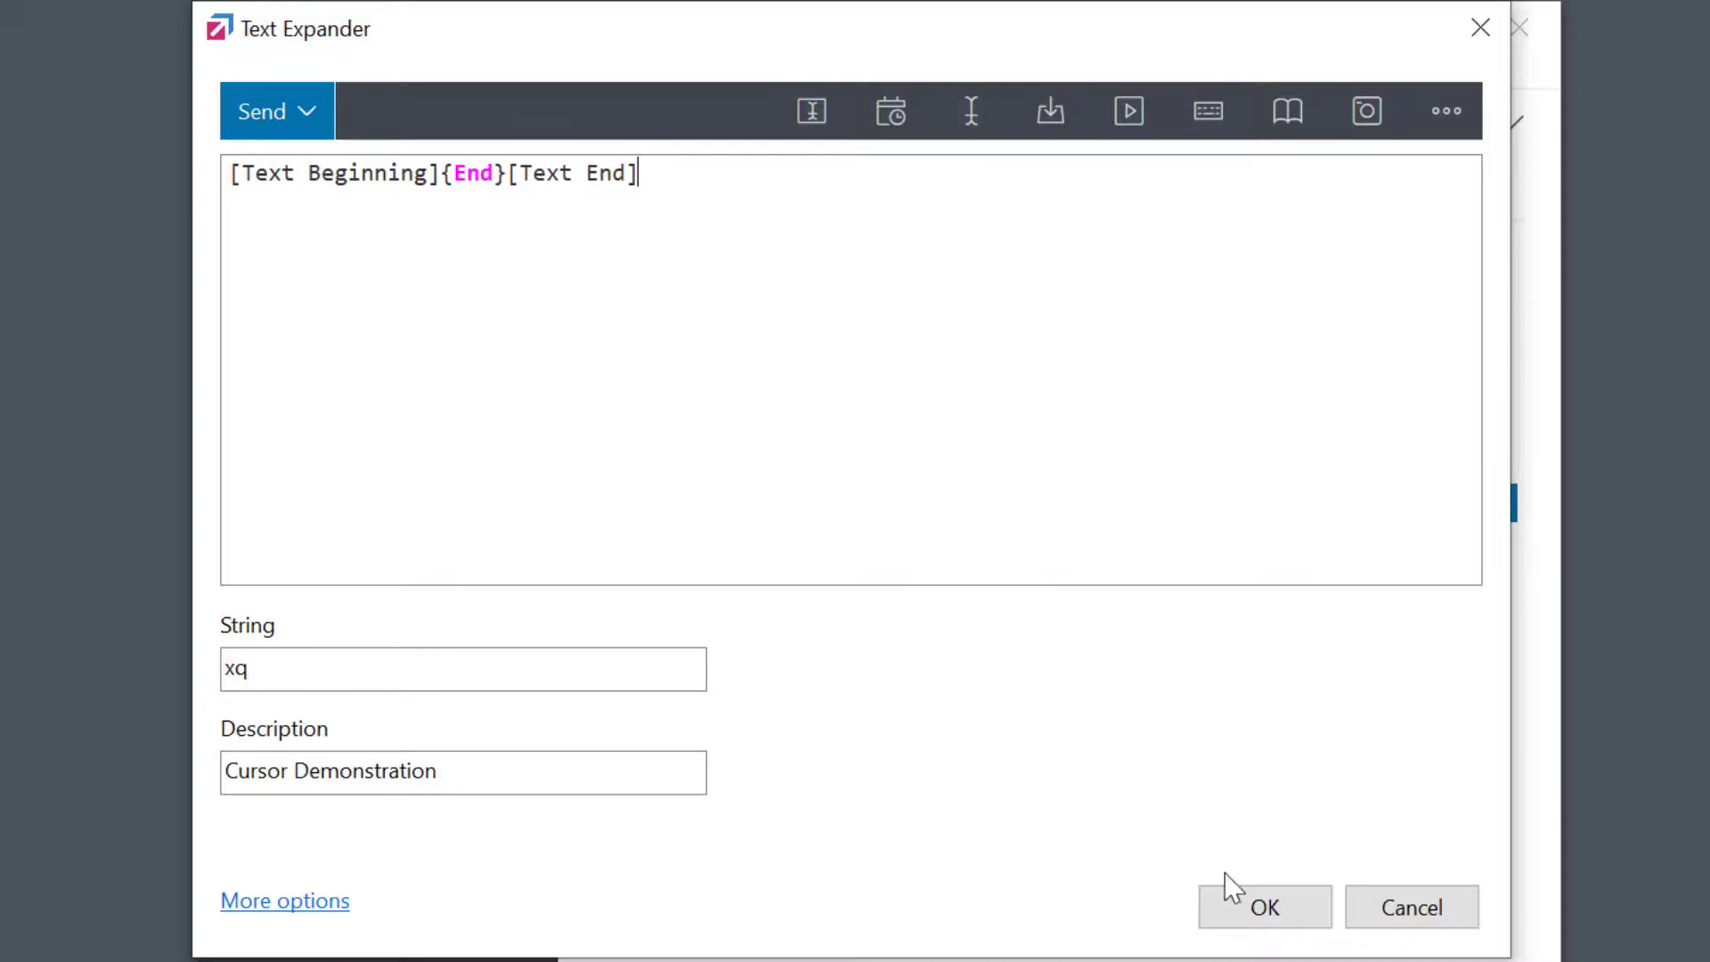
left_click(1263, 907)
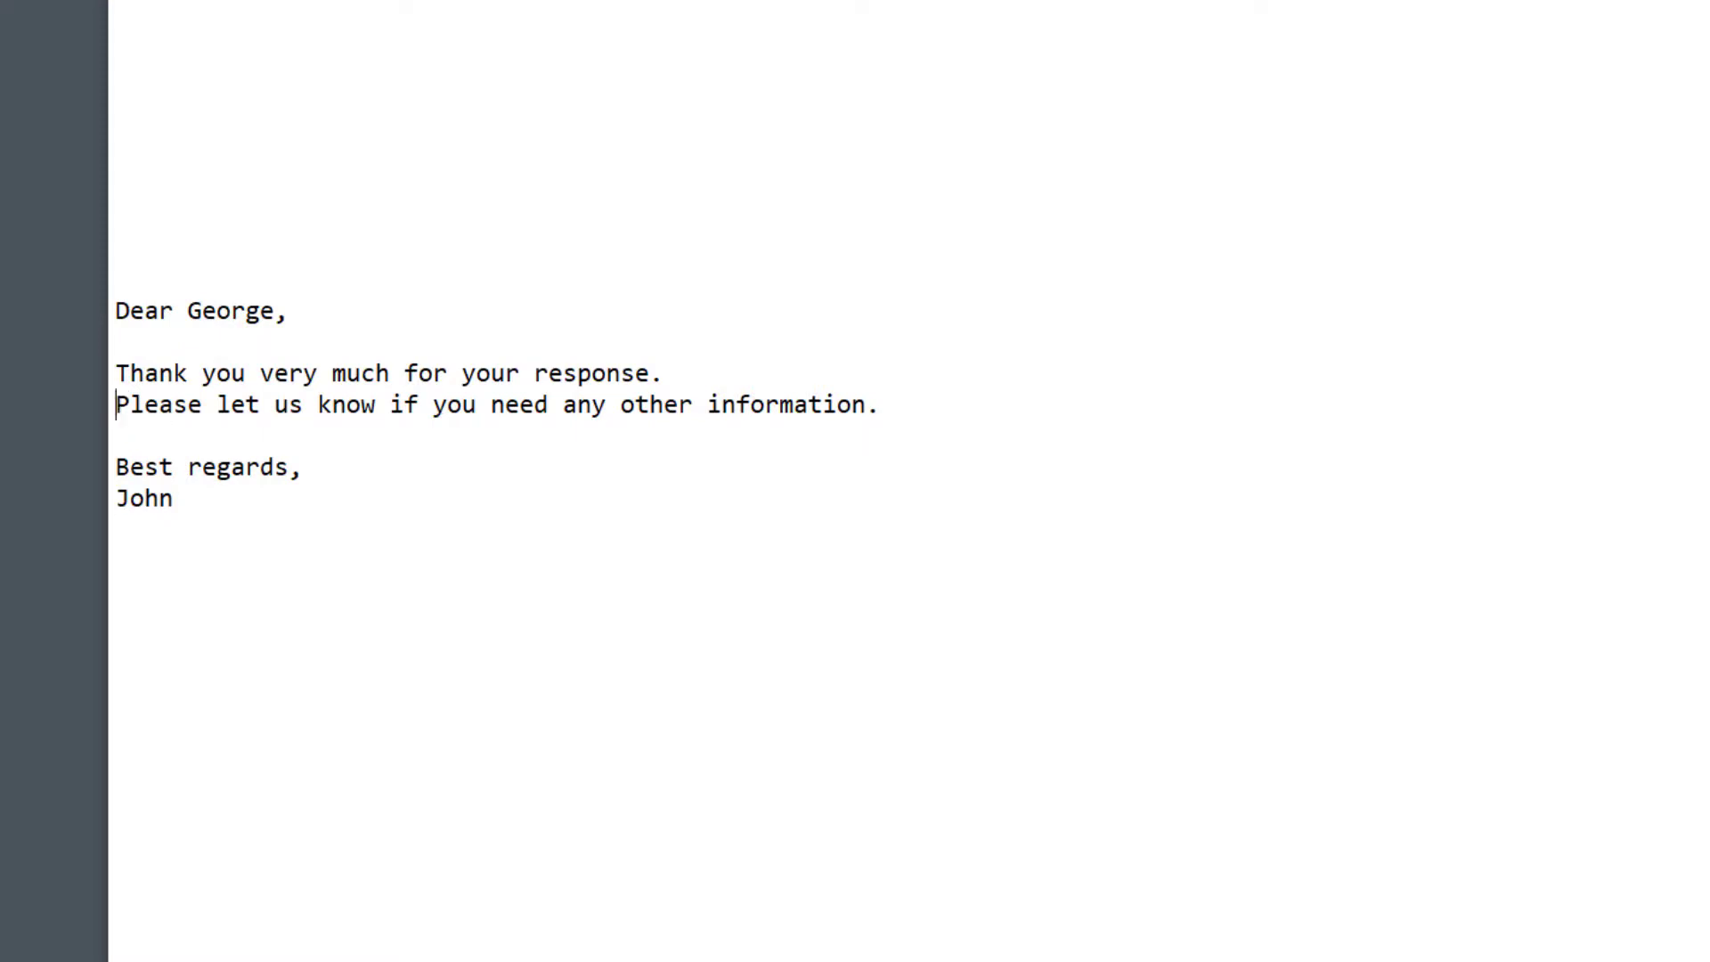
Enter the trigger xq at the start of the Please let us know line
type("xq")
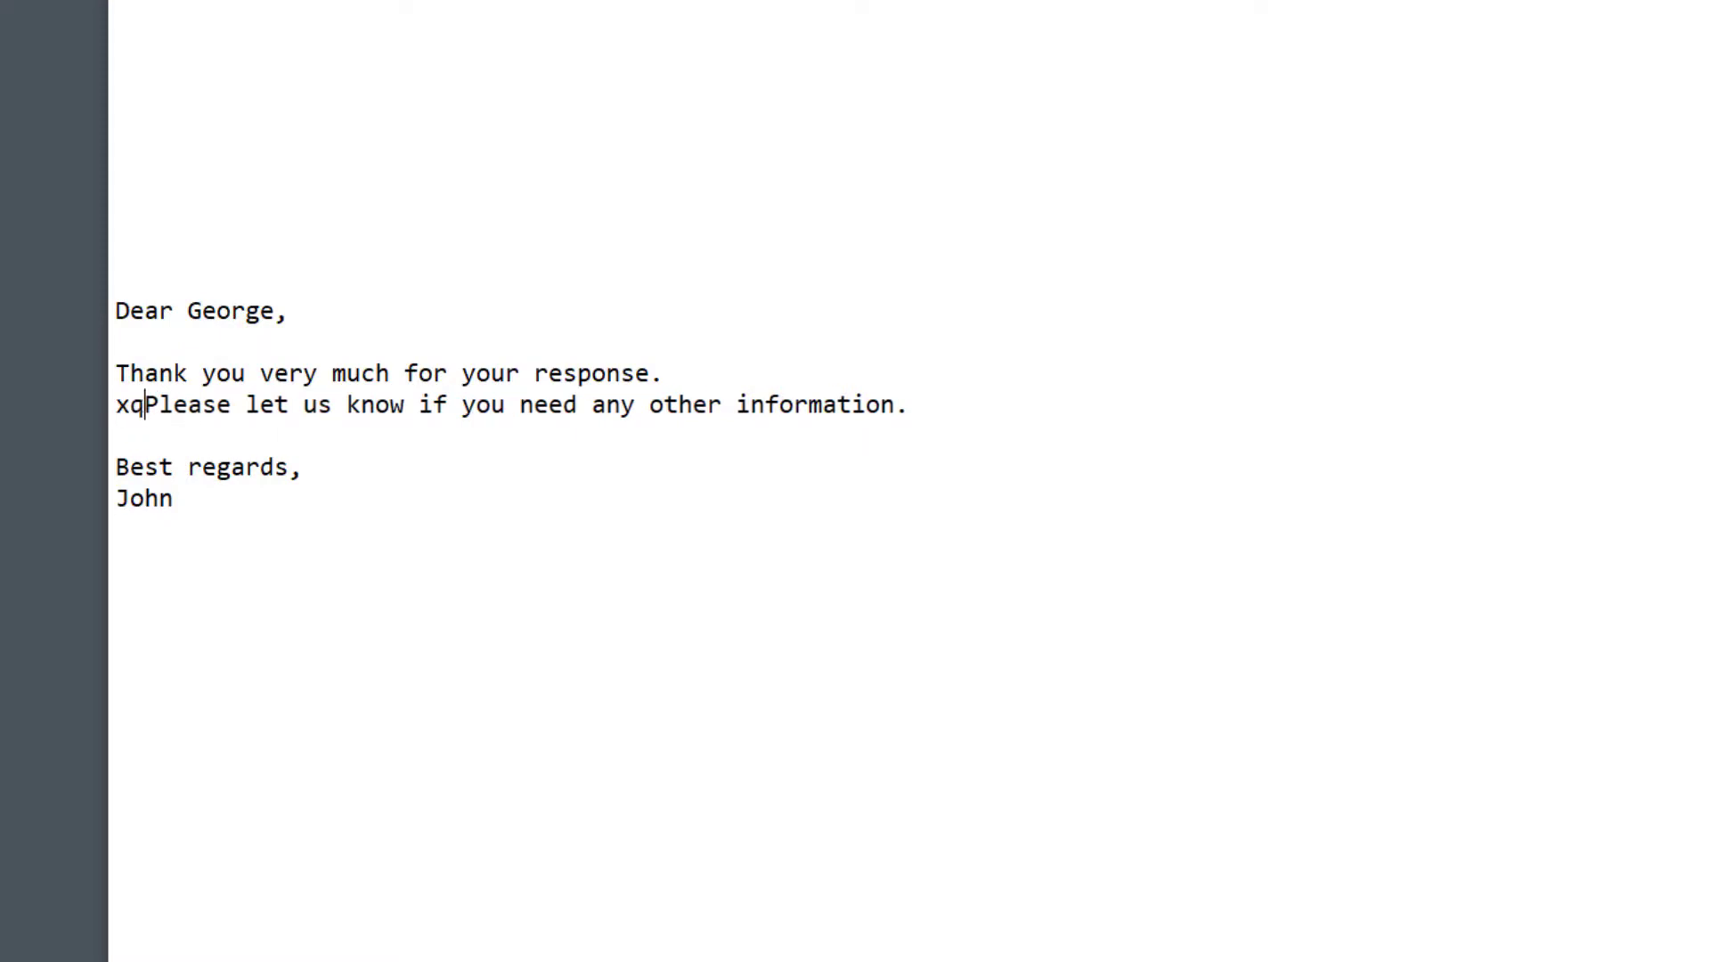